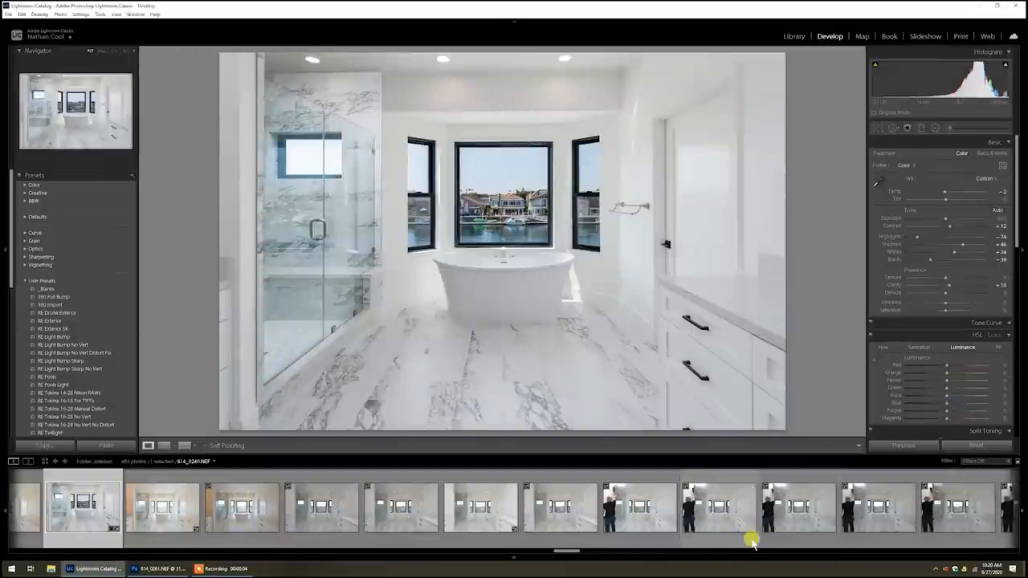
Step: Load a warmer, unedited bracketed exposure of the tub-and-bay-window view in Develop
left_click(161, 506)
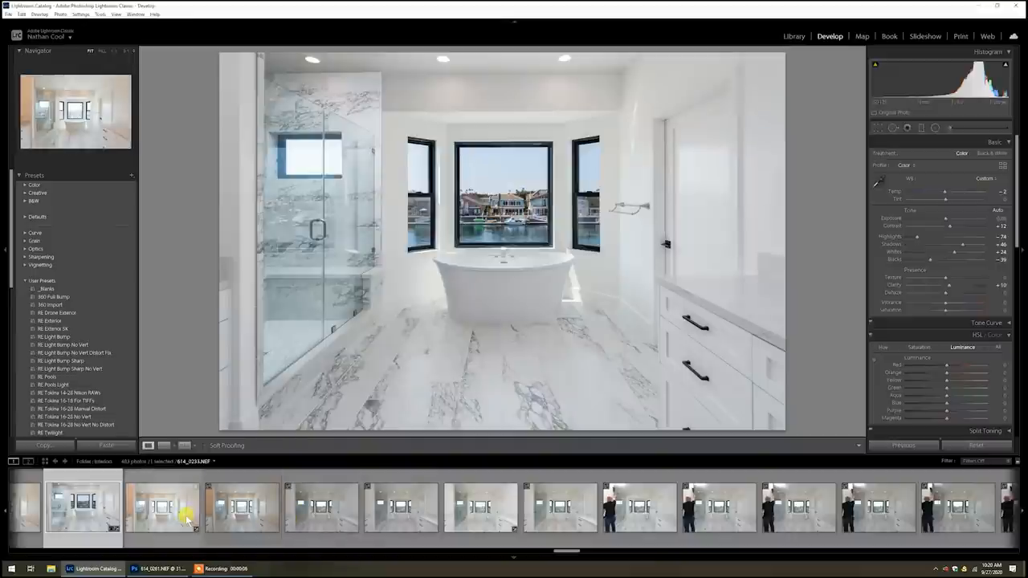
left_click(400, 508)
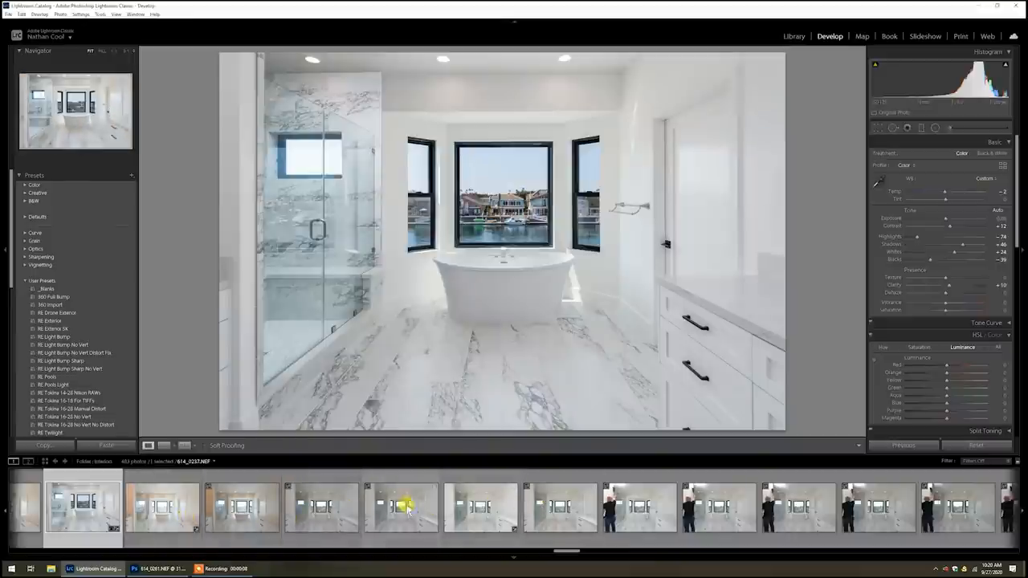
left_click(162, 506)
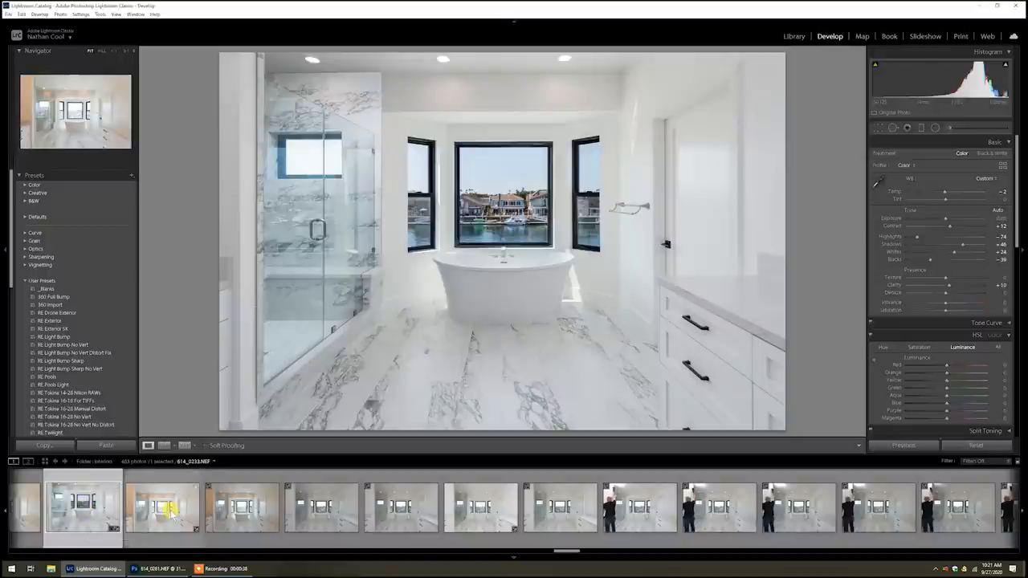
left_click(162, 508)
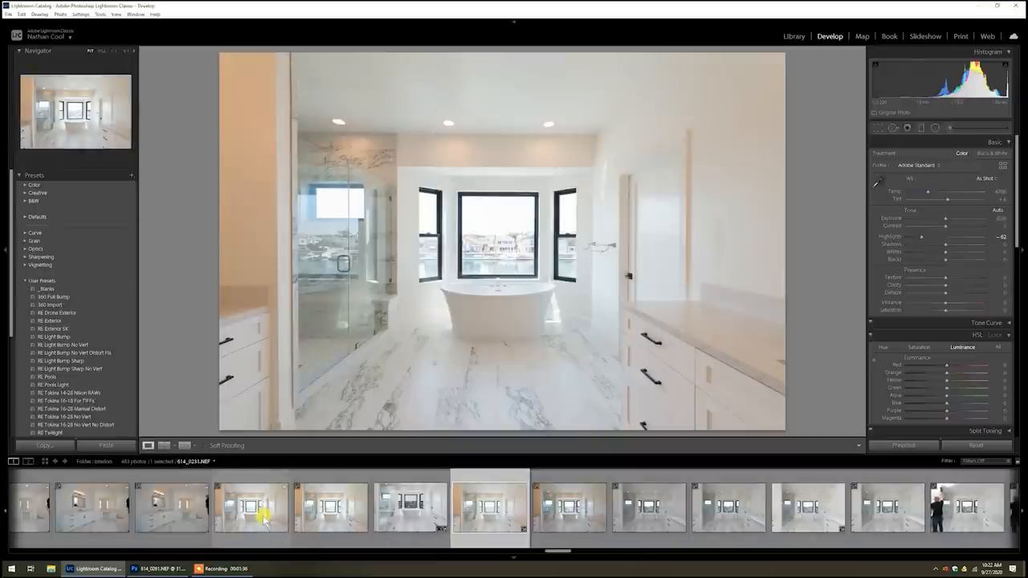
Step: Compare the bracketed ambient exposures and settle on the bright, neutral frame of the tub view
left_click(331, 505)
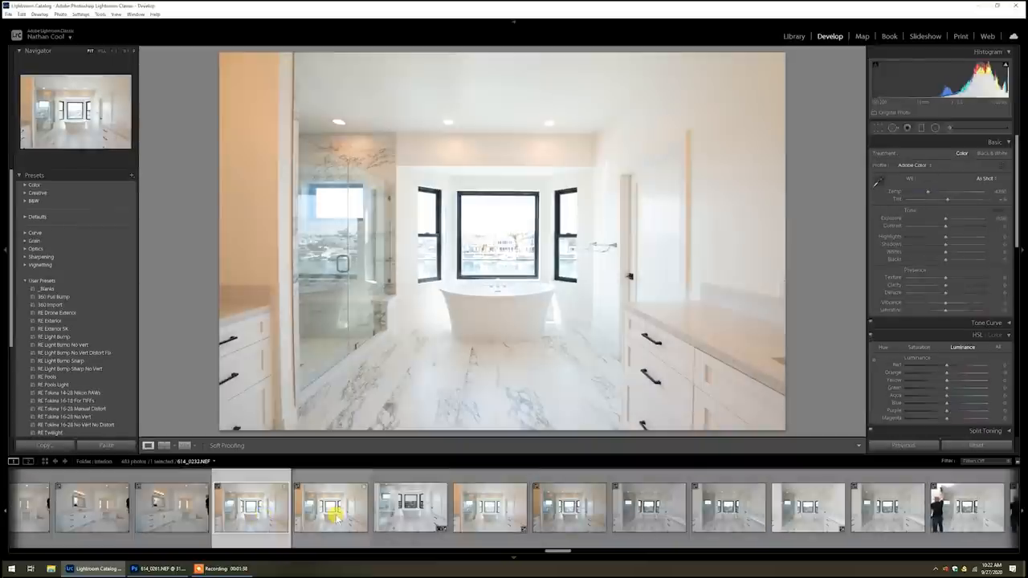
left_click(330, 507)
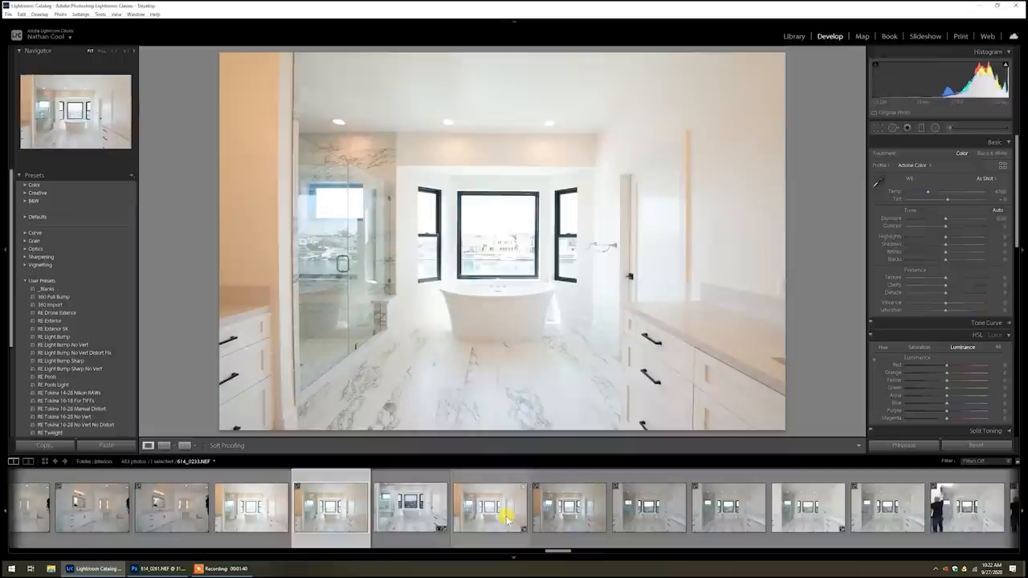
left_click(488, 507)
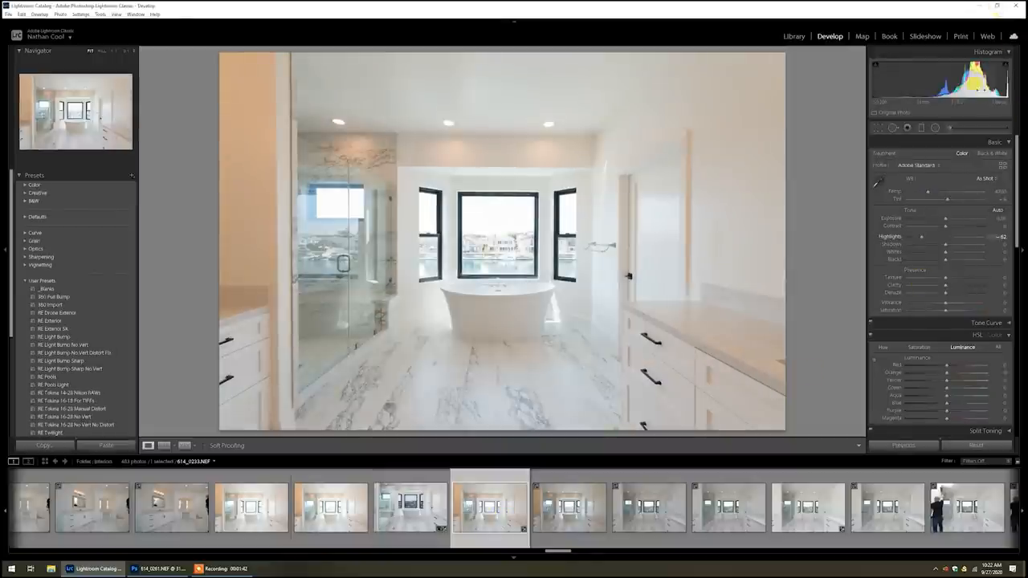
left_click(569, 508)
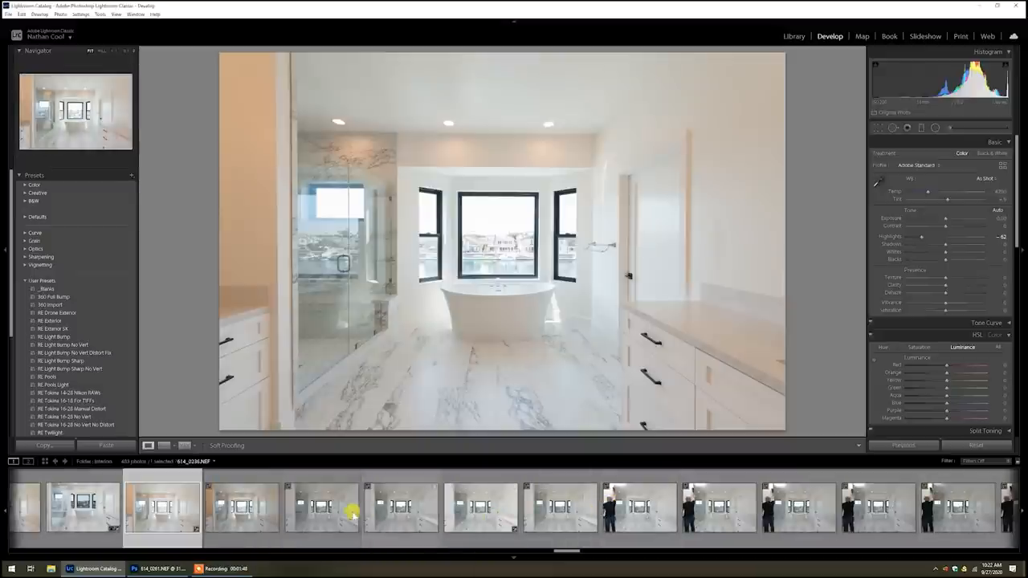
left_click(321, 507)
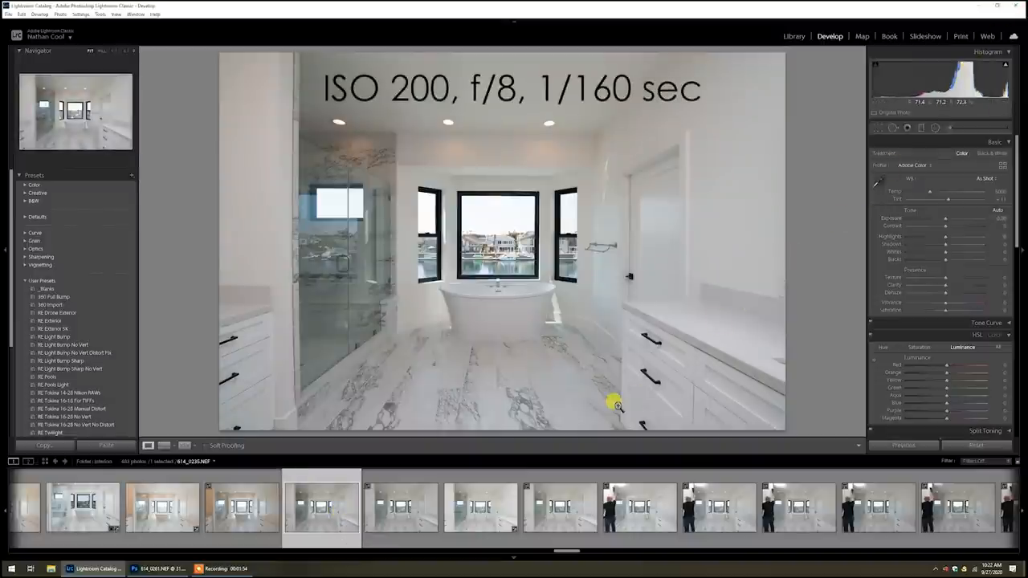
left_click(400, 506)
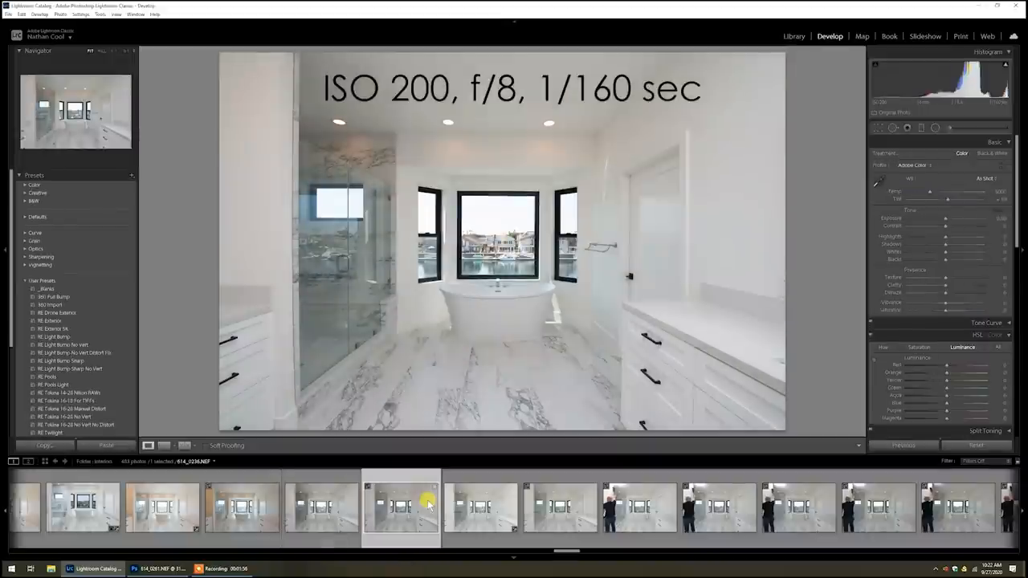
left_click(481, 506)
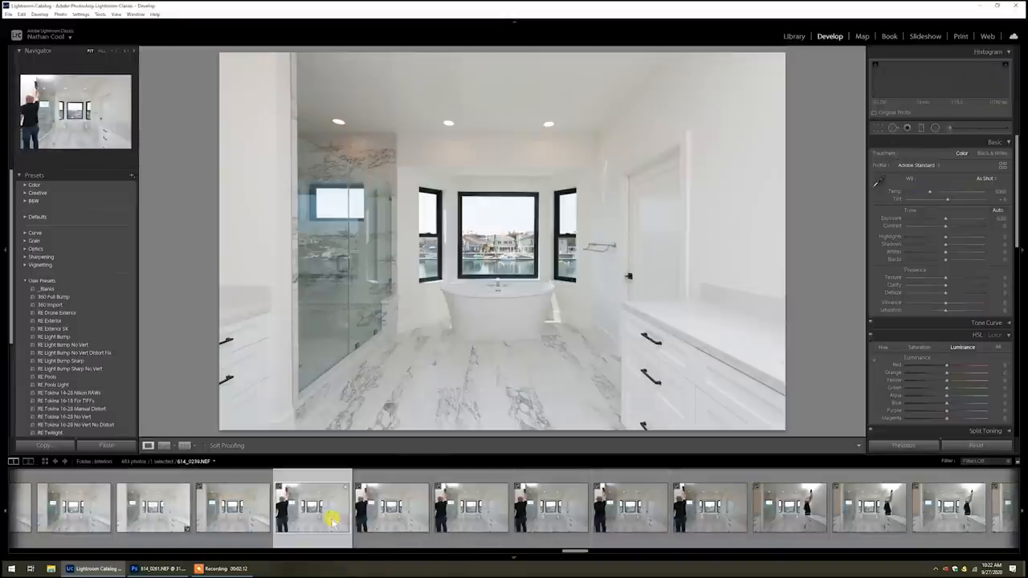
Step: Step through the flash-pop frames and select the one lighting the right side of the room
left_click(391, 505)
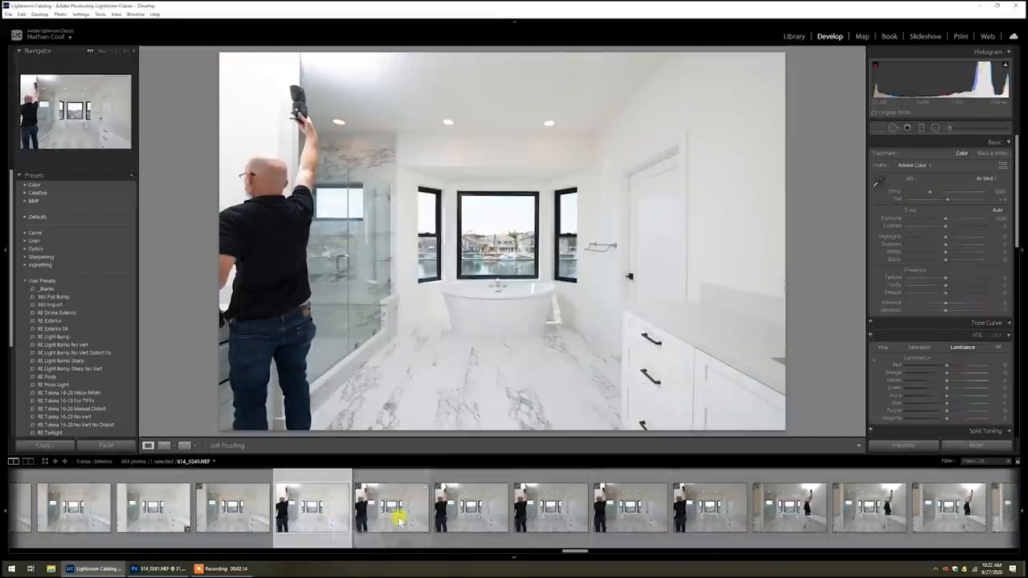
left_click(471, 508)
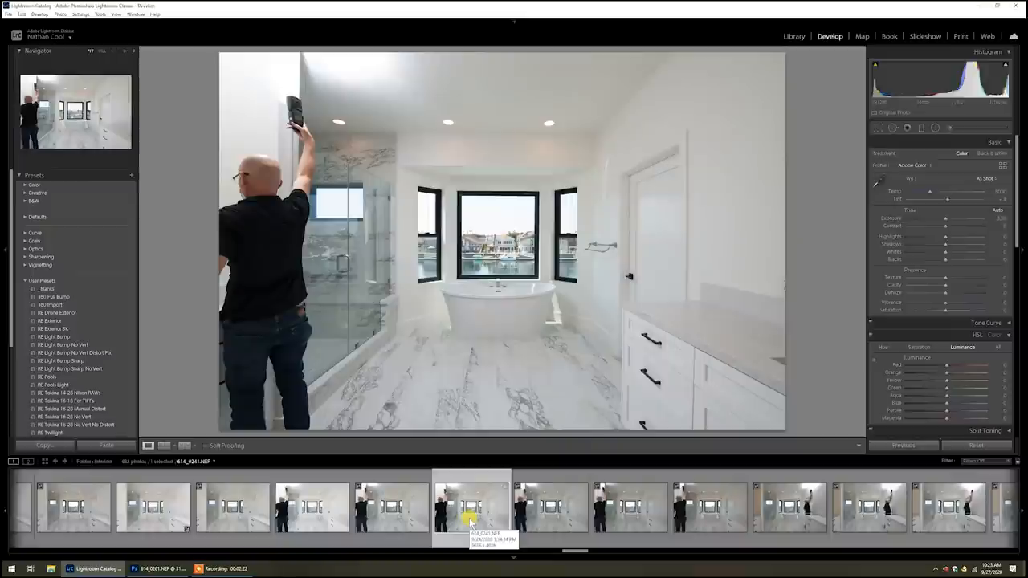
left_click(789, 507)
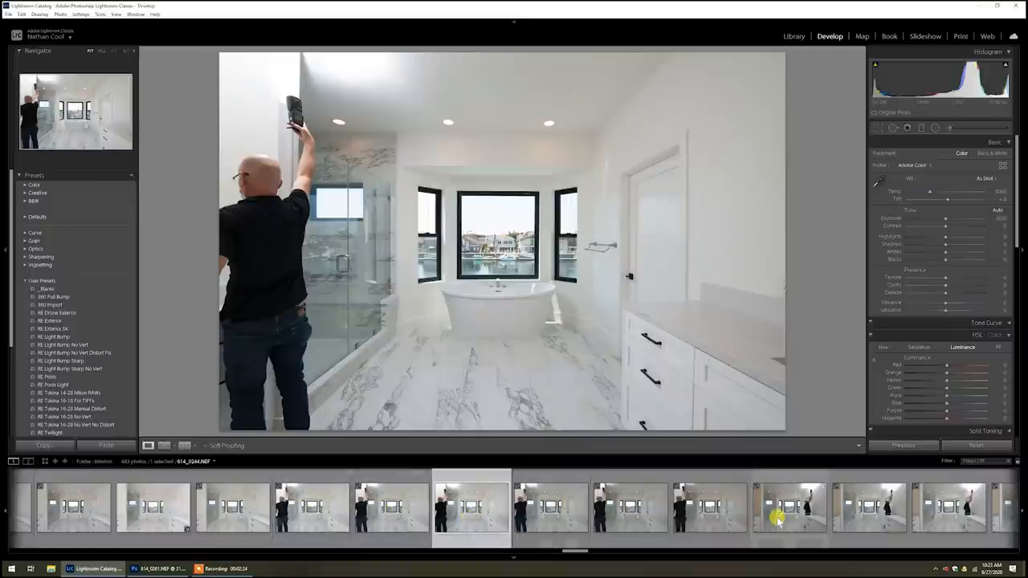
left_click(868, 507)
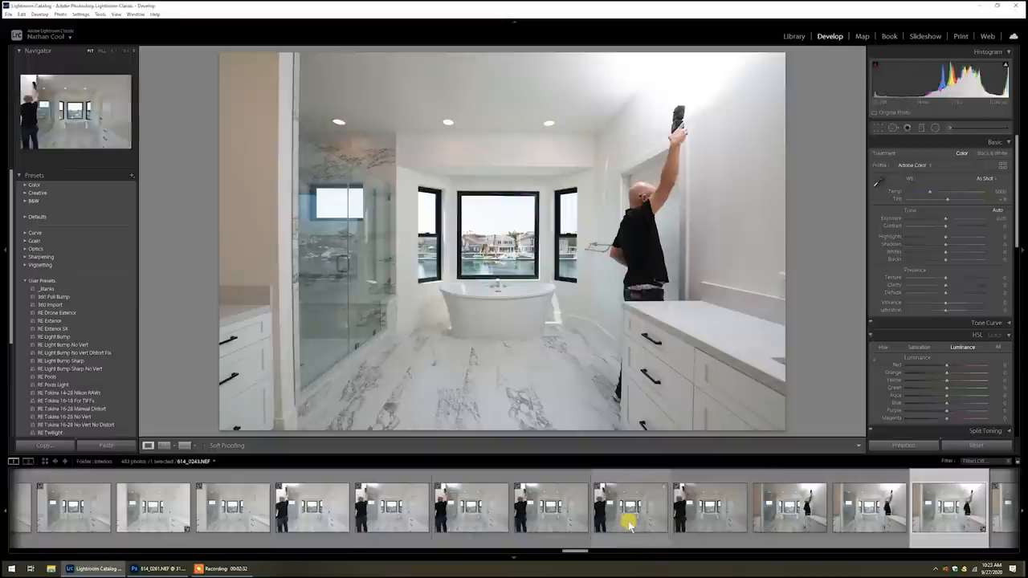
mouse_move(630, 527)
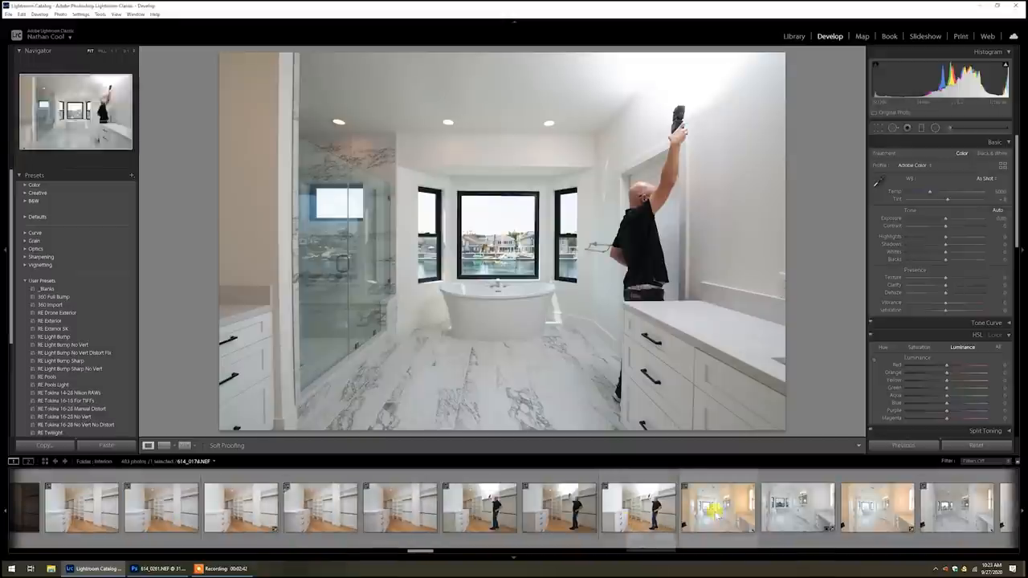
Step: Browse the vanity-side view and its flash frames, including the one with the person raising a flash
left_click(797, 507)
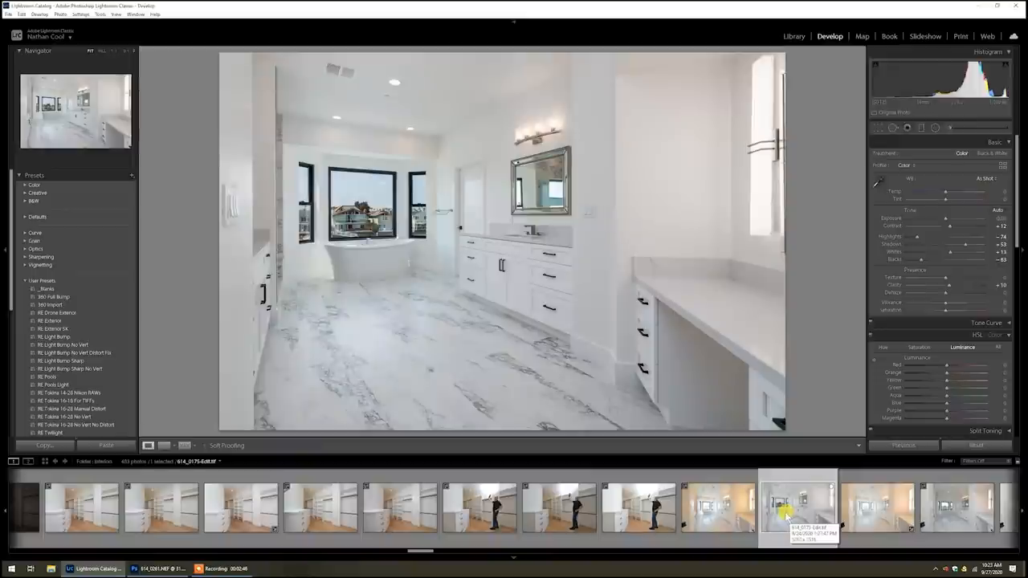
mouse_move(769, 508)
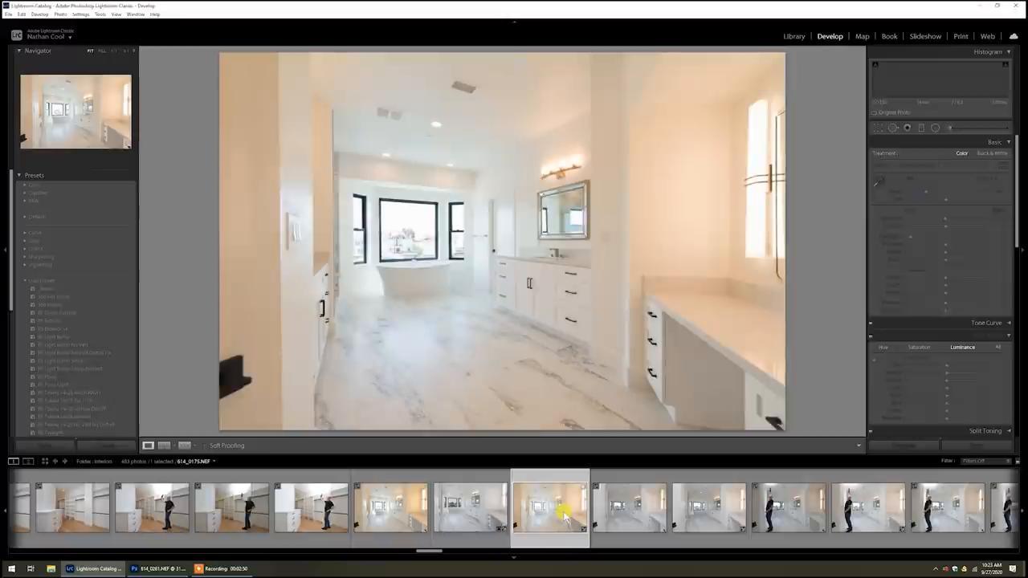
left_click(710, 507)
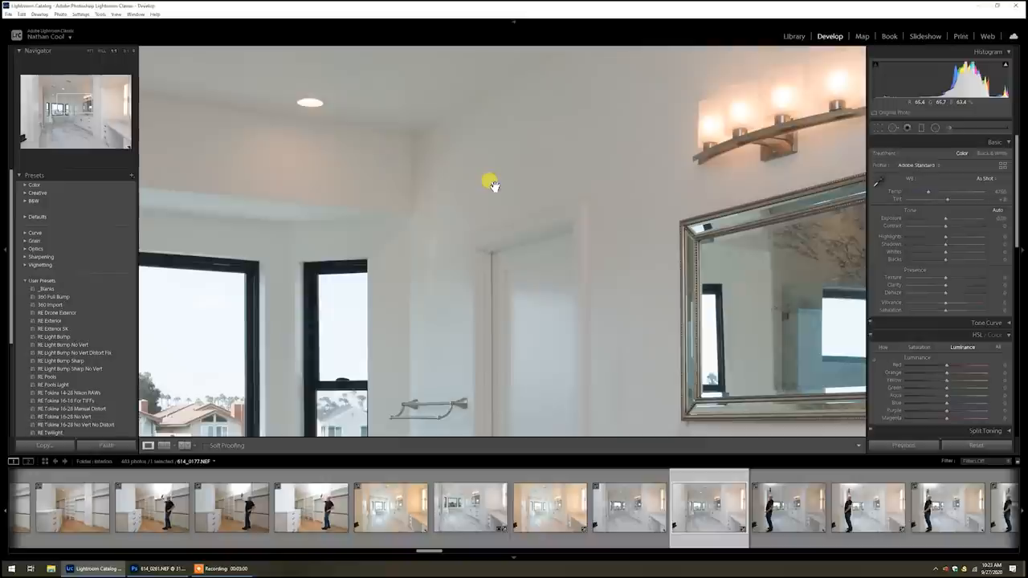
mouse_move(489, 164)
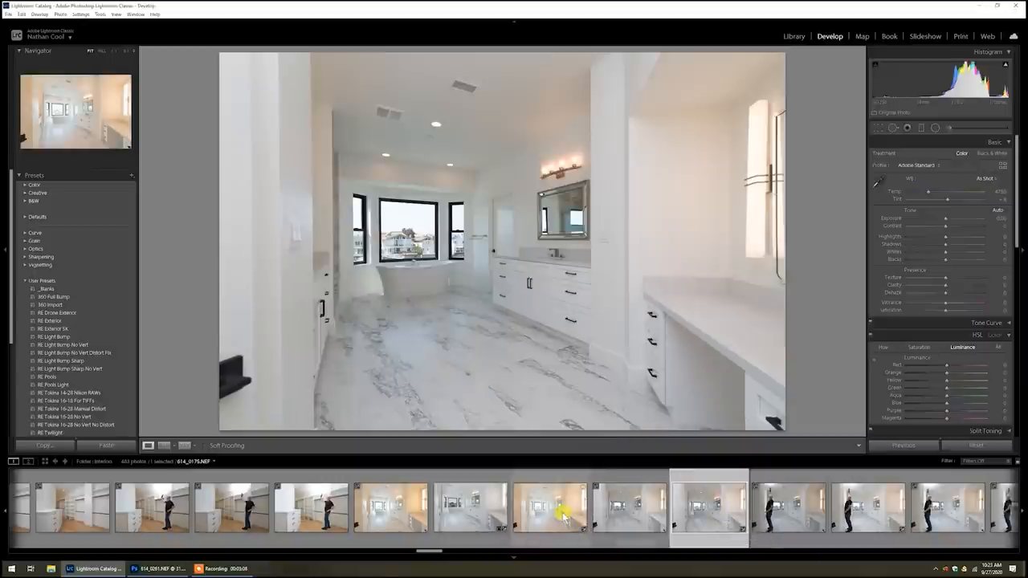
left_click(710, 507)
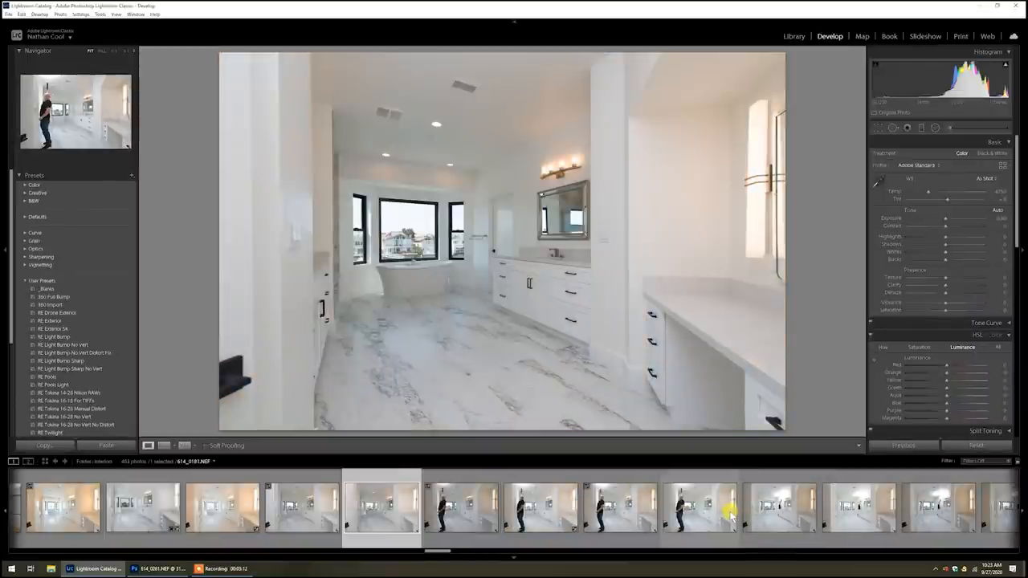
mouse_move(707, 513)
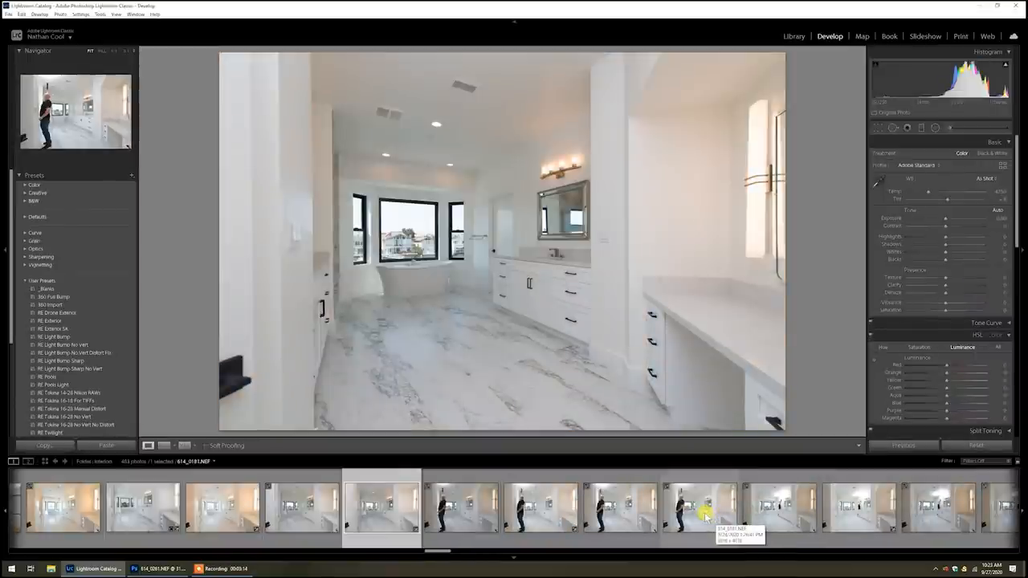
left_click(462, 508)
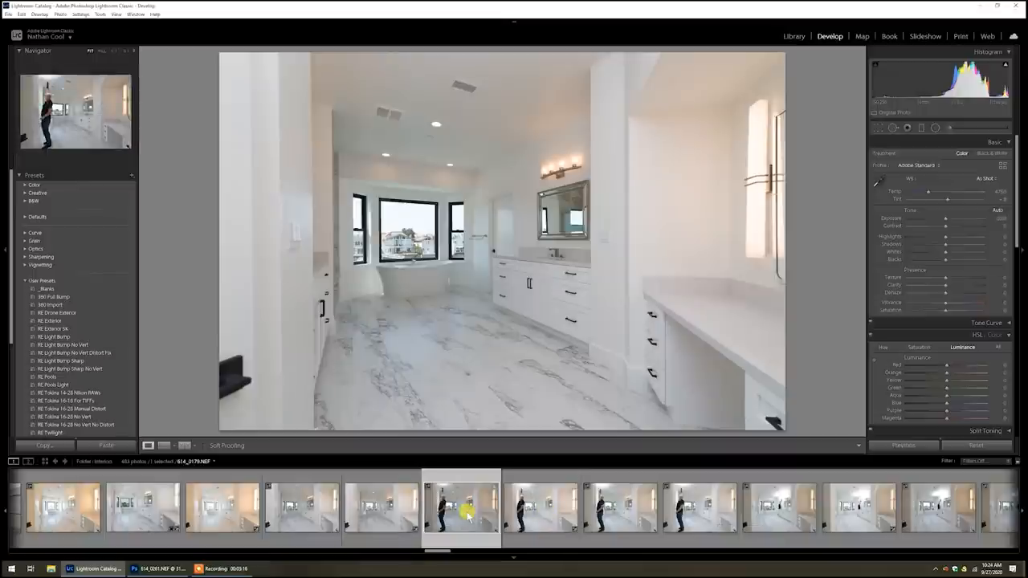
left_click(540, 507)
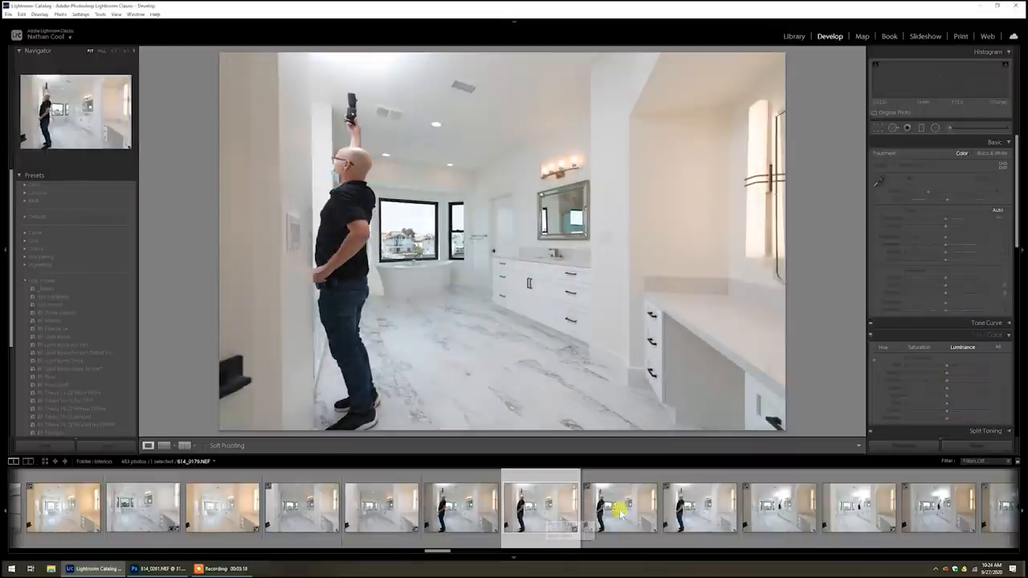
left_click(619, 508)
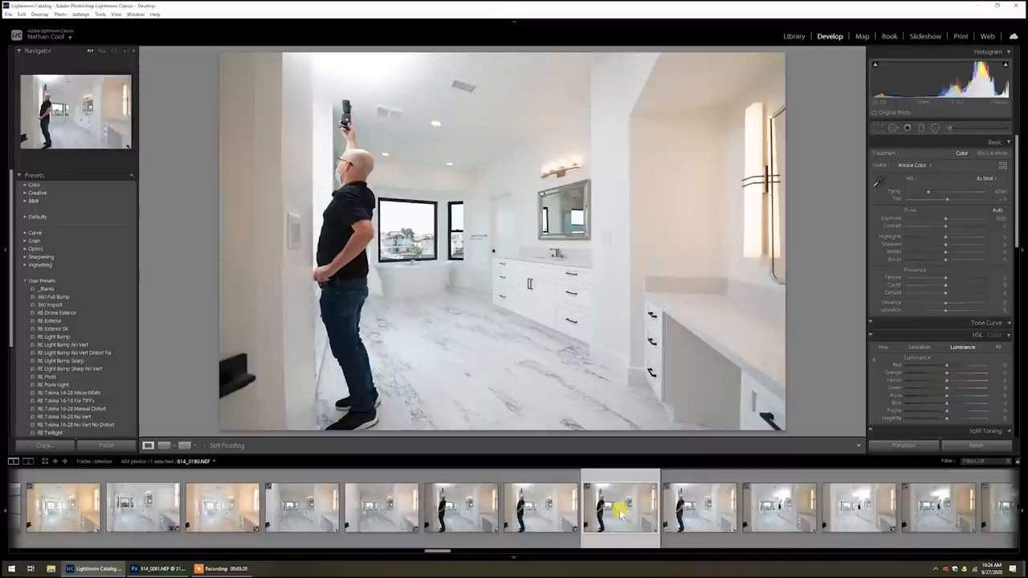
left_click(779, 508)
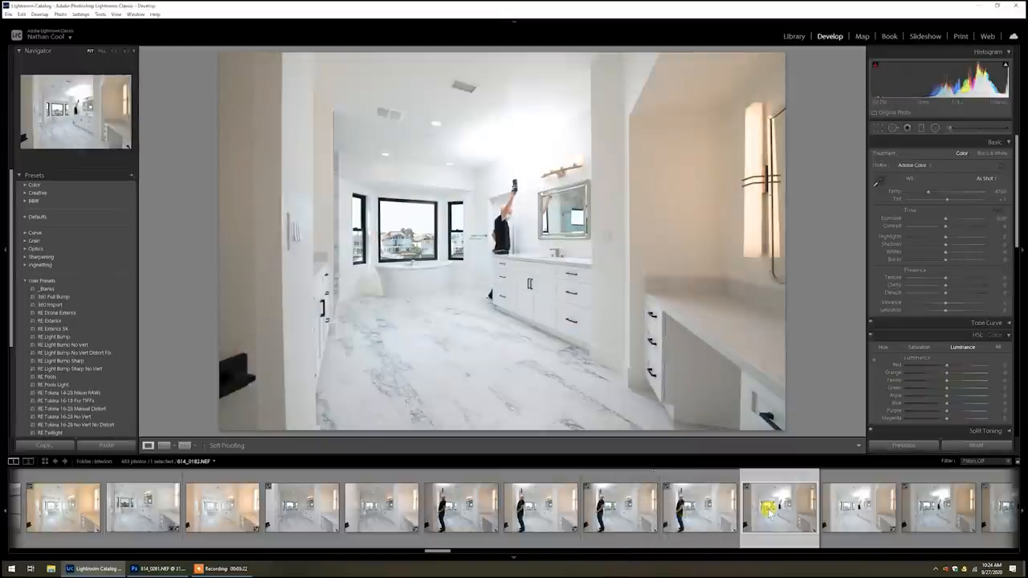
mouse_move(779, 506)
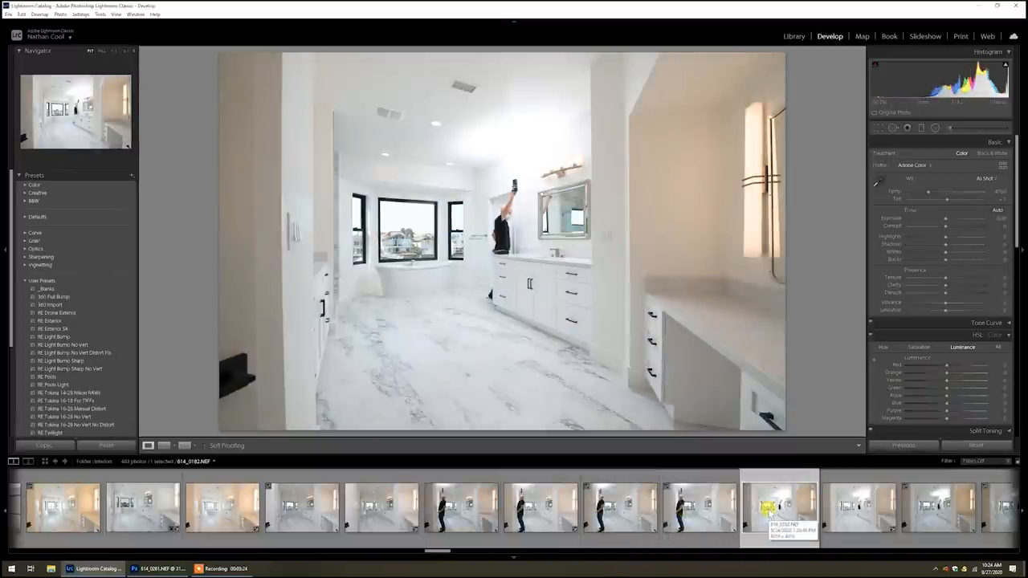
Step: Return to the tub view and open a flash frame with the operator mid-room before the bay window
left_click(461, 507)
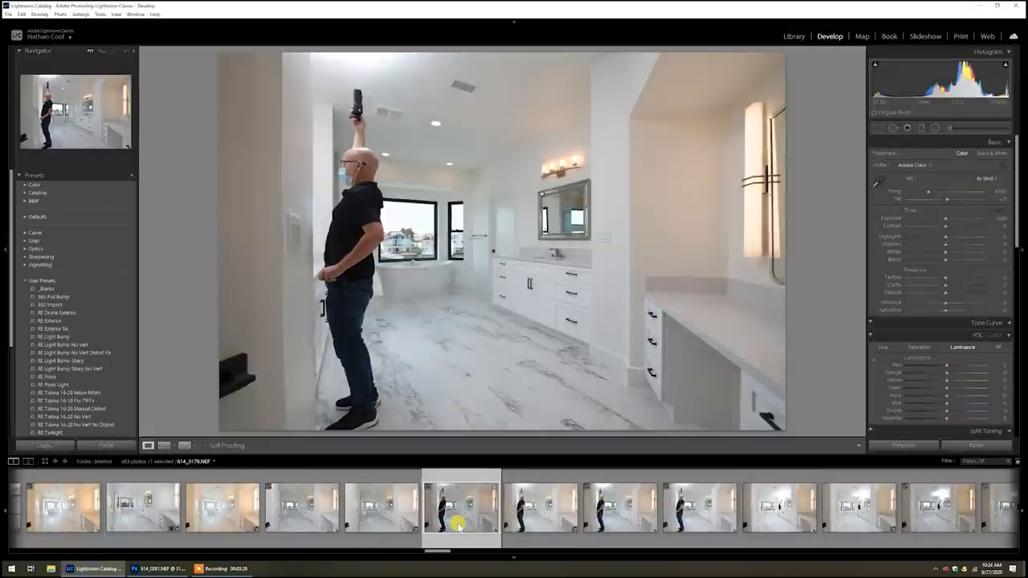
left_click(382, 506)
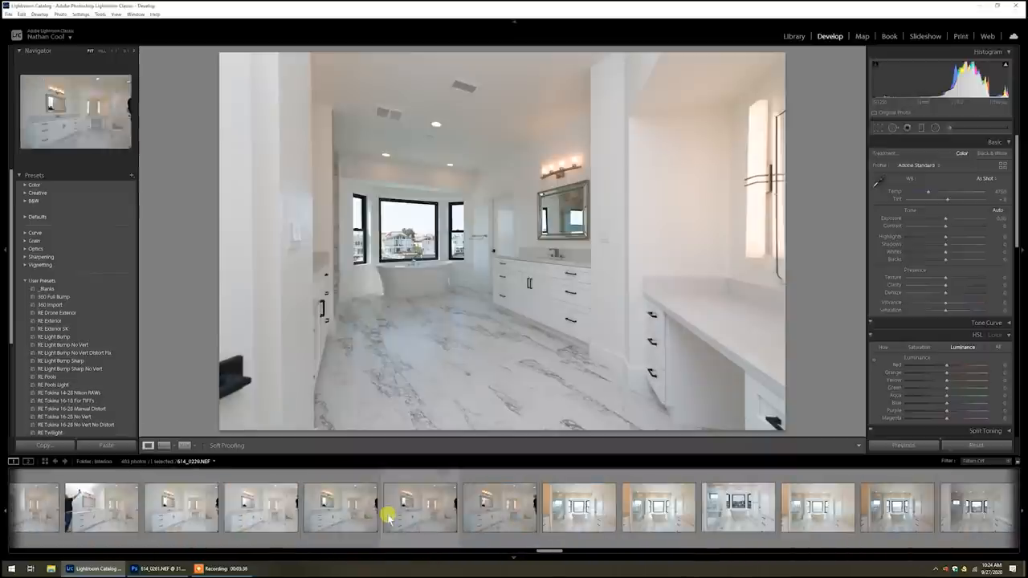
scroll("right", 3)
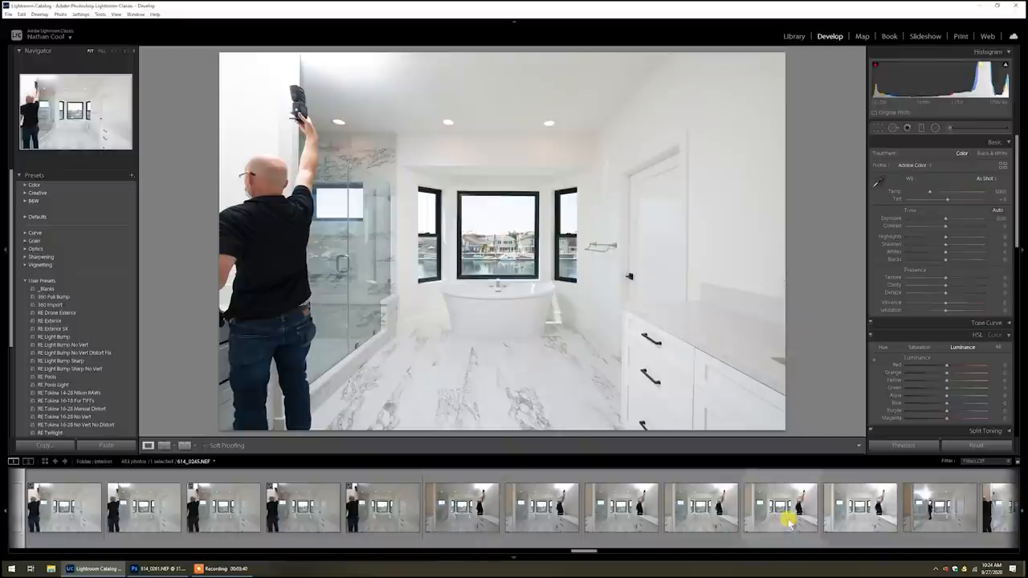
left_click(700, 507)
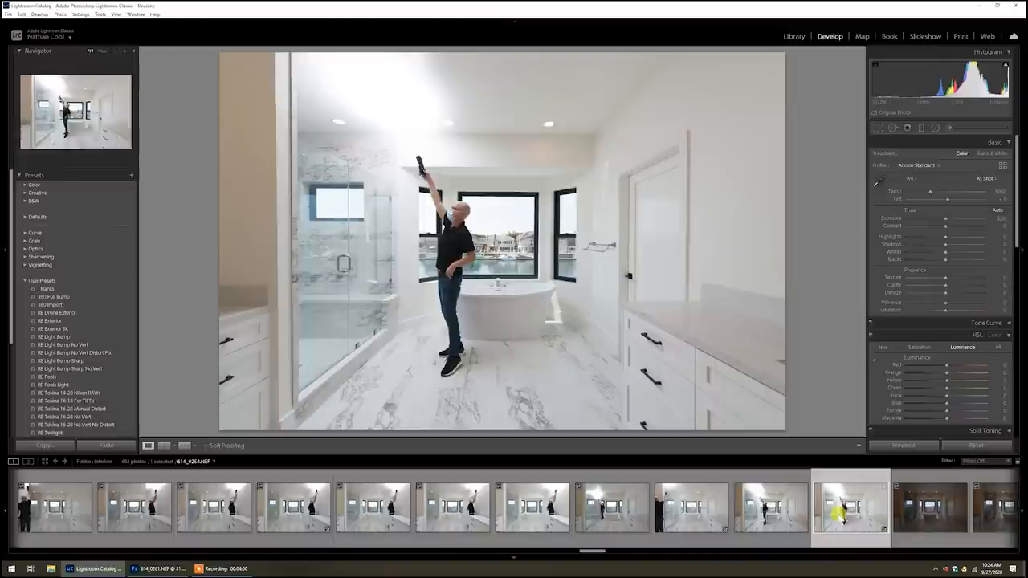
Step: View the next tub-view flash frame with the operator at the left edge near the shower
left_click(531, 507)
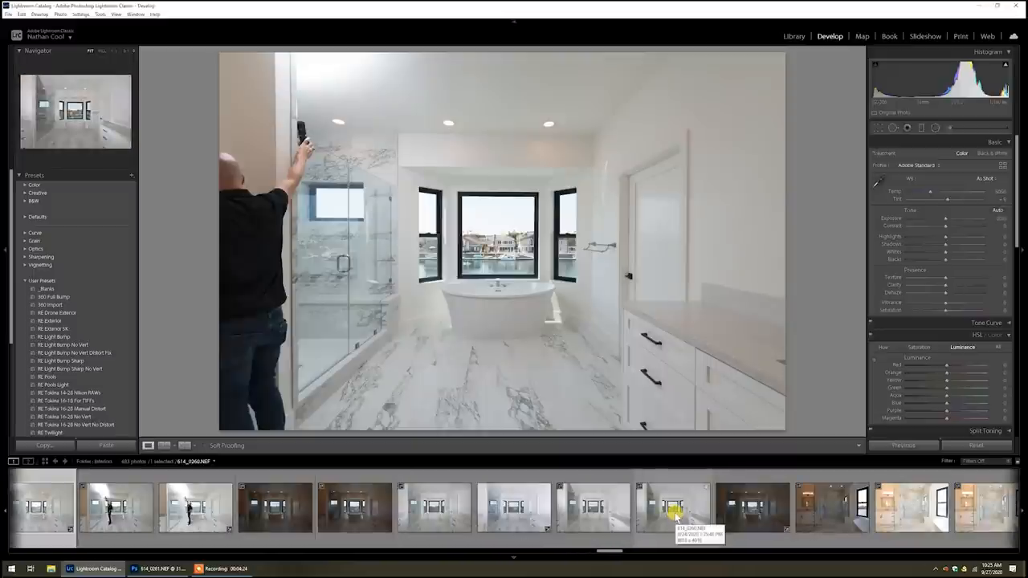
Step: Inspect the dark ambient exposures, then land on the bright person-free frame (ISO 125, f/8, 1/200)
left_click(514, 507)
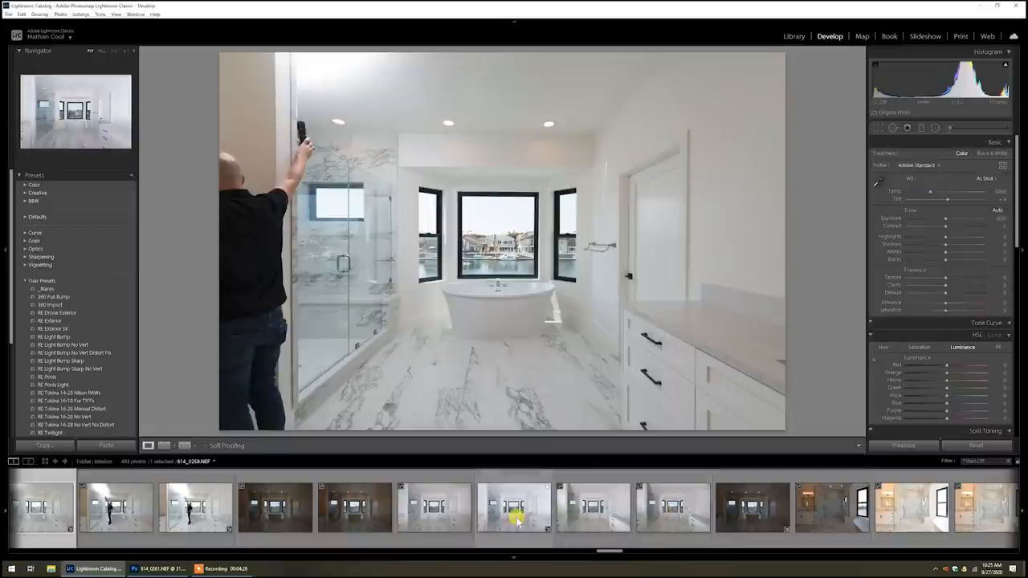
left_click(274, 507)
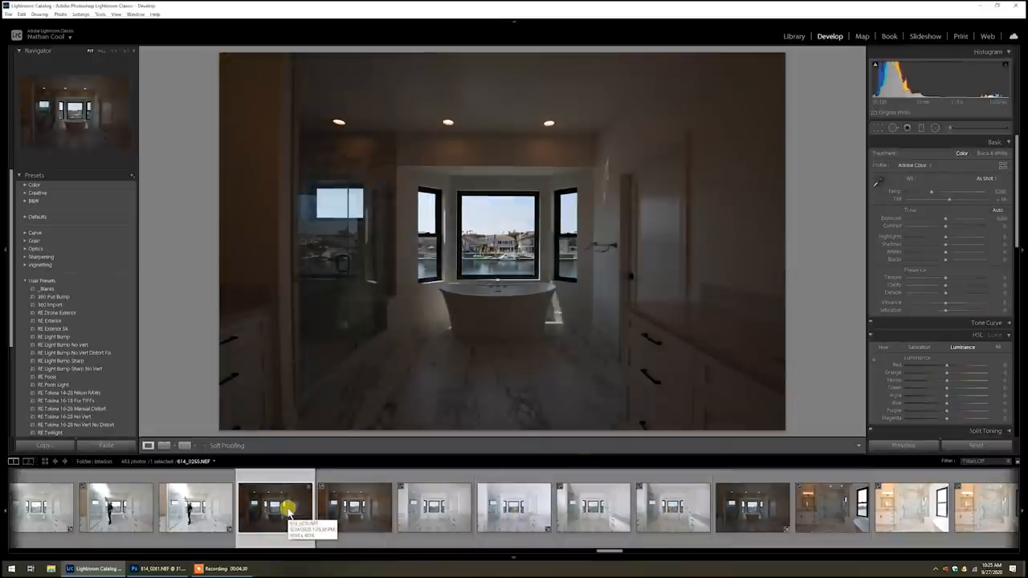
left_click(354, 508)
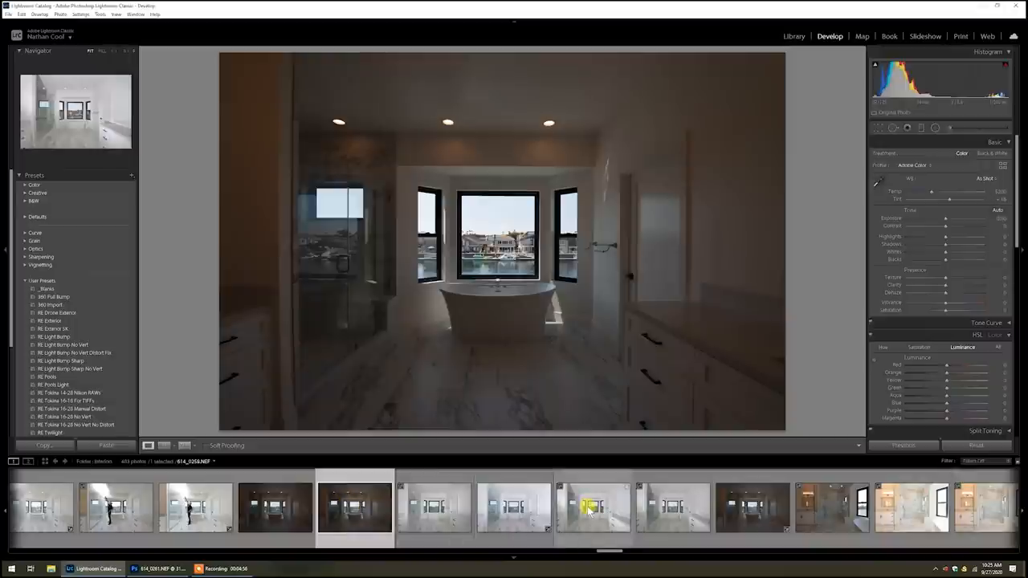
left_click(433, 508)
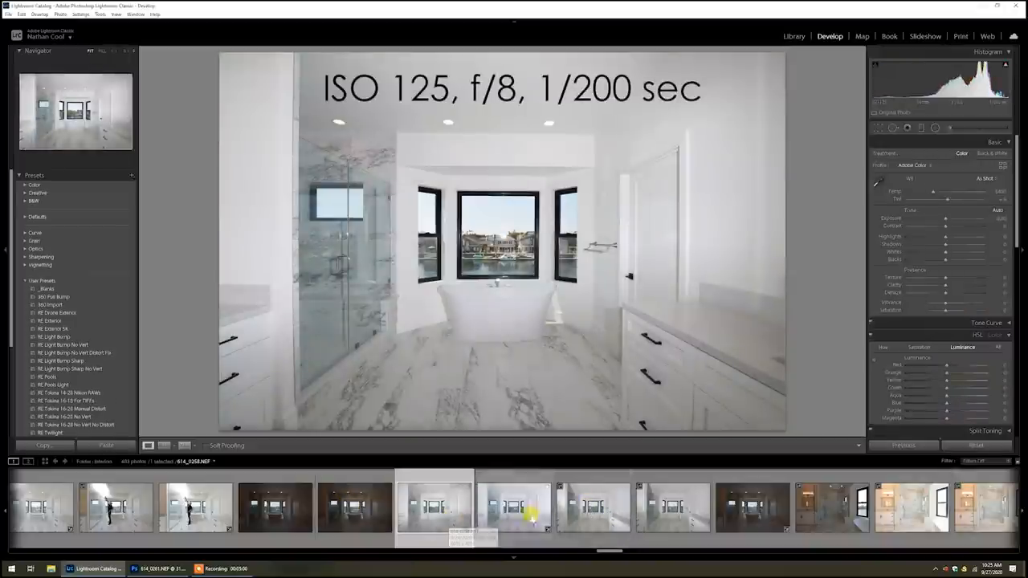
Step: View the next bright flash exposure of the tub with the flash aimed at the window
left_click(514, 507)
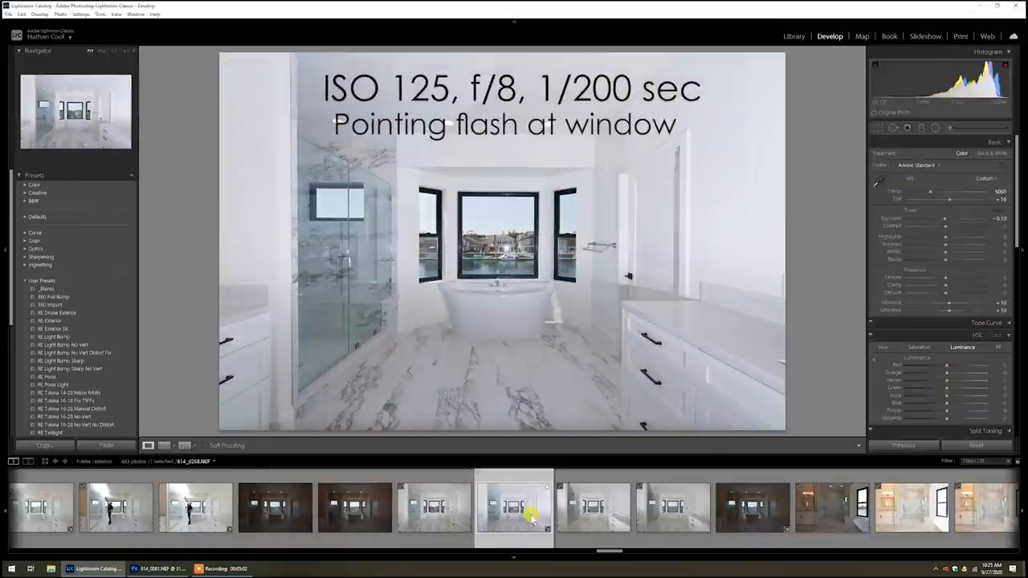
mouse_move(512, 504)
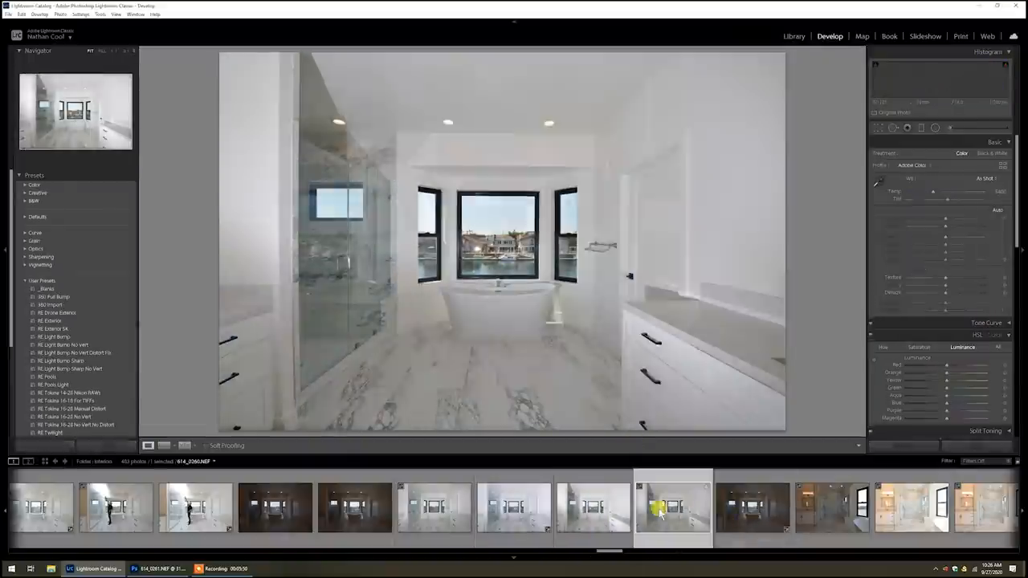
Step: Compare further tub exposures for clear views through the bay windows
left_click(752, 508)
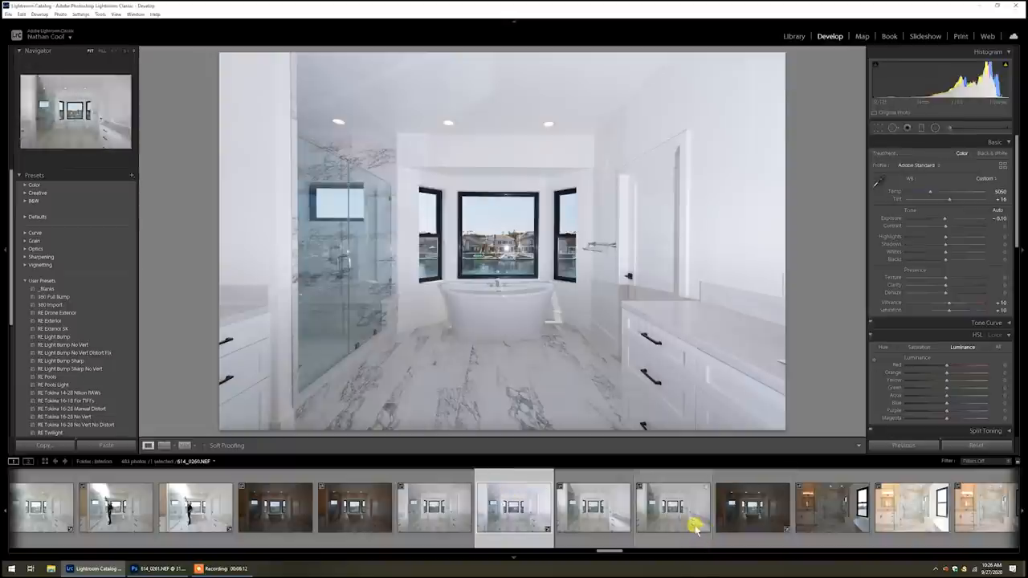
left_click(751, 507)
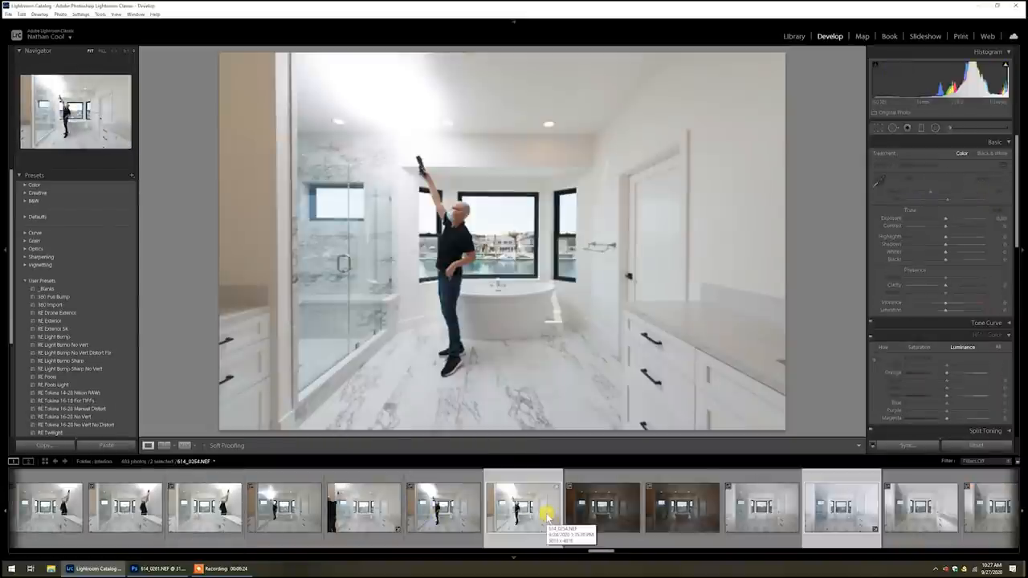
Step: Select the chosen flash frames plus the bright base exposure and send them to Photoshop as layers
left_click(363, 506)
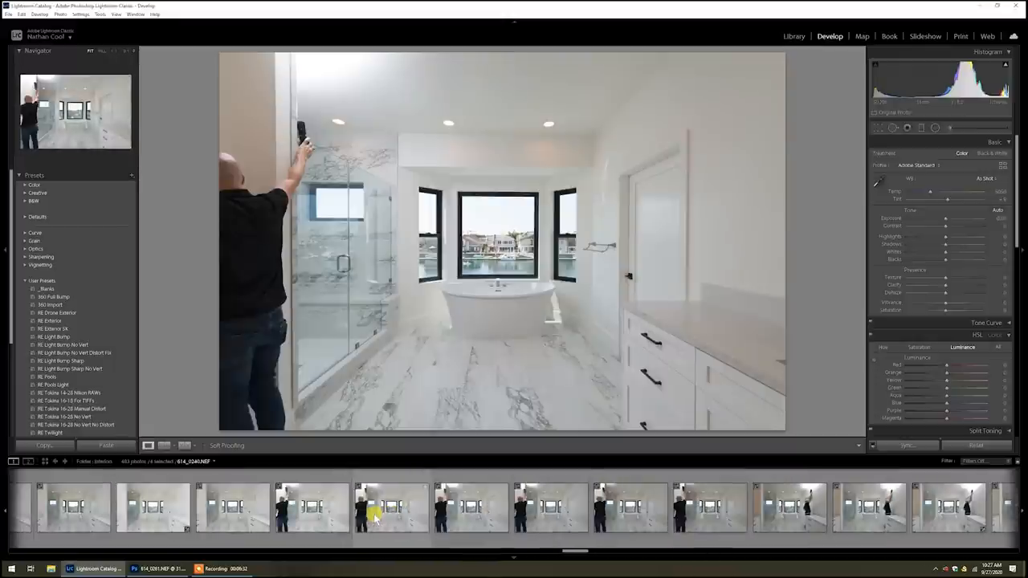
left_click(152, 506)
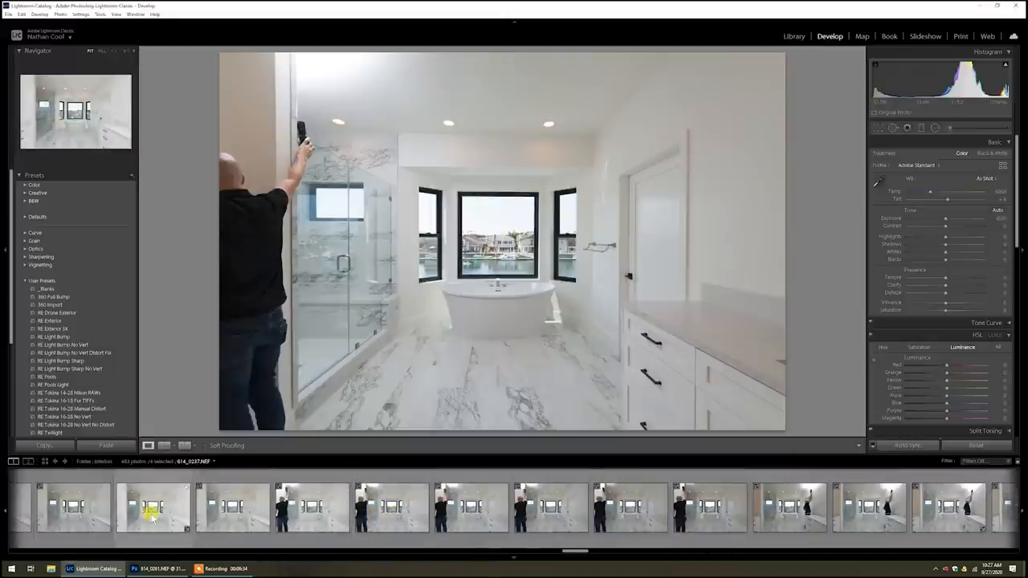
left_click(153, 506)
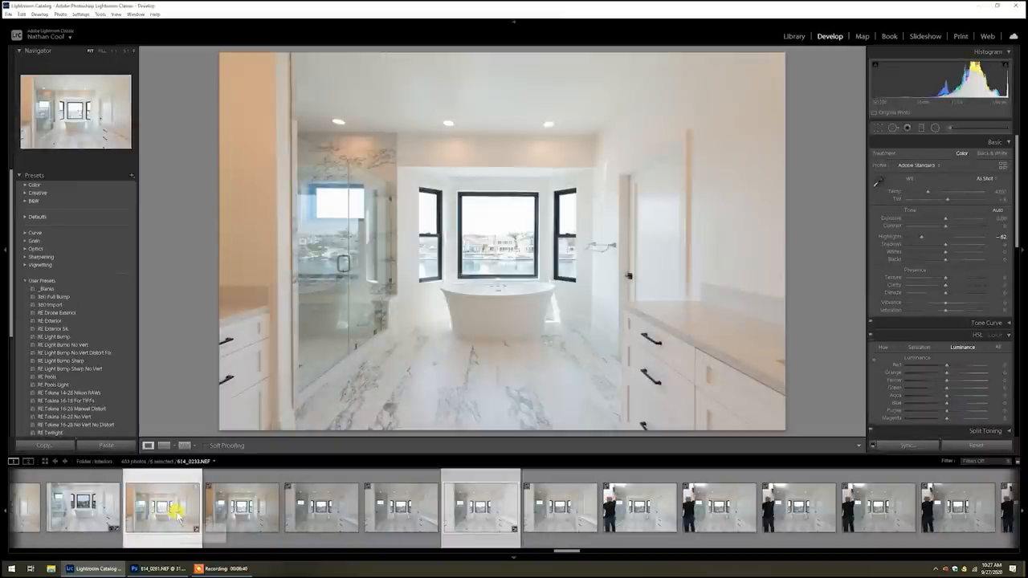
right_click(164, 507)
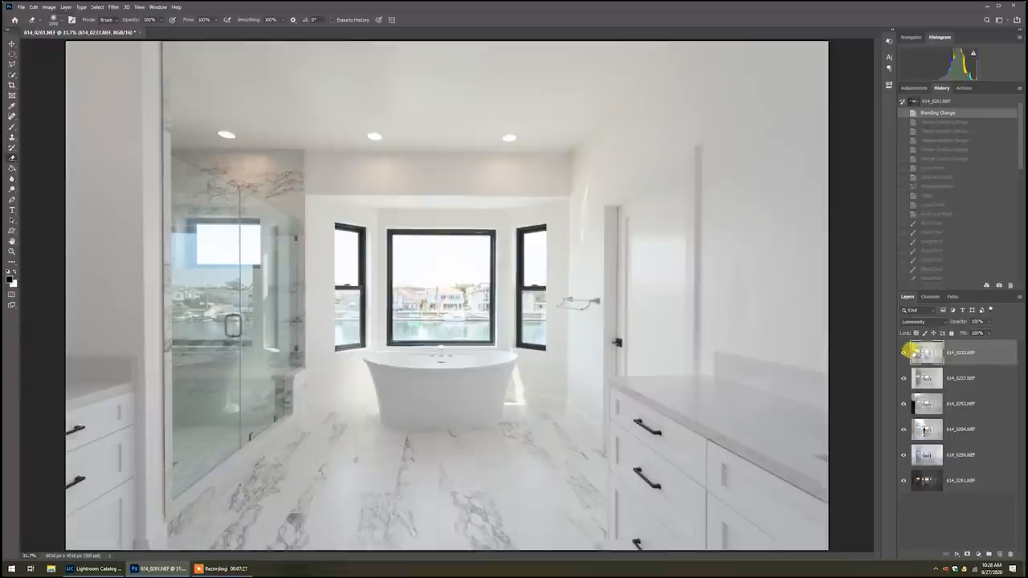
Step: Toggle a stacked exposure layer's visibility to compare it against the composite
left_click(903, 352)
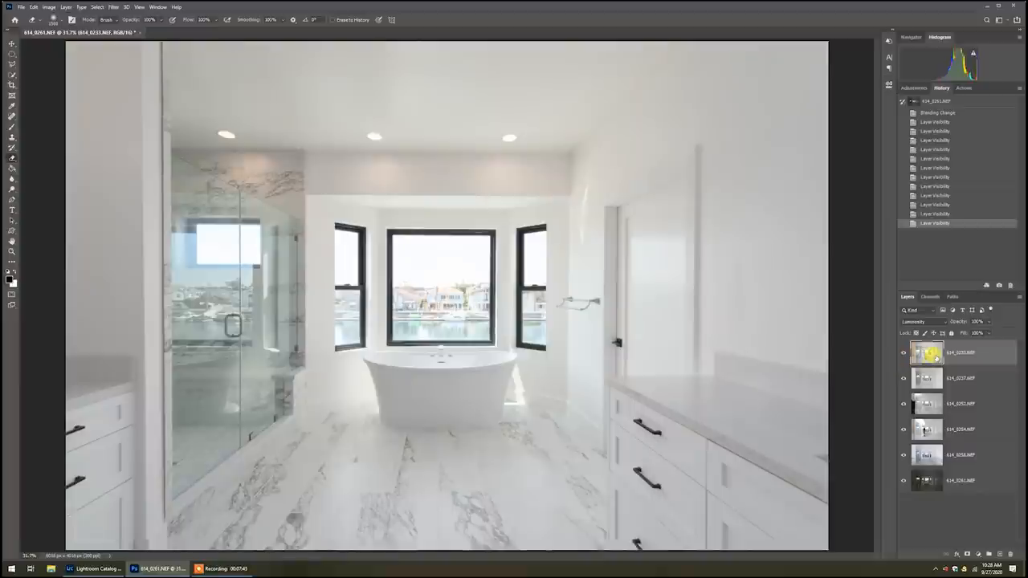
mouse_move(935, 355)
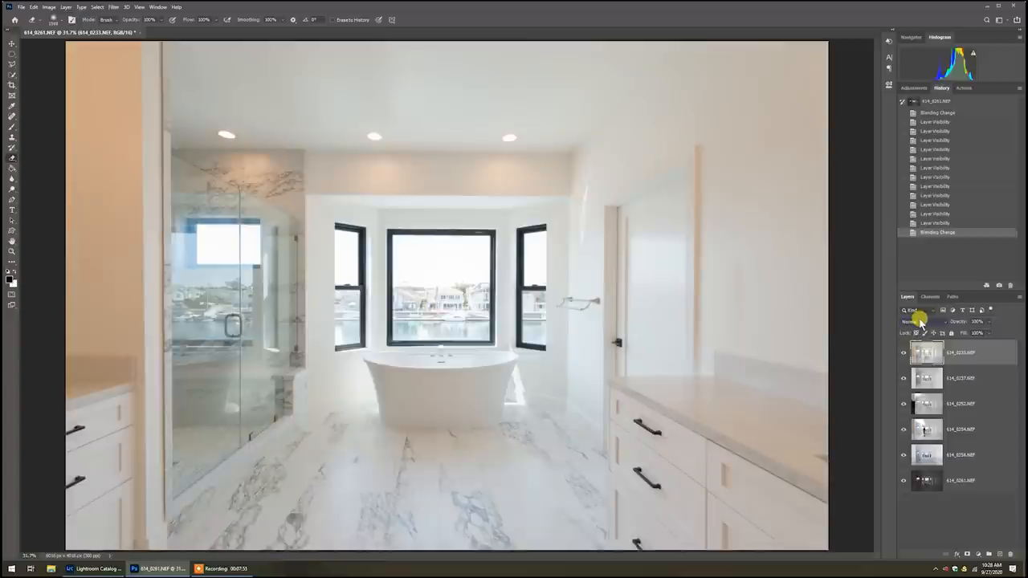
Step: Give the exposure layer a new blend mode and select the next layer down for opacity changes
left_click(923, 321)
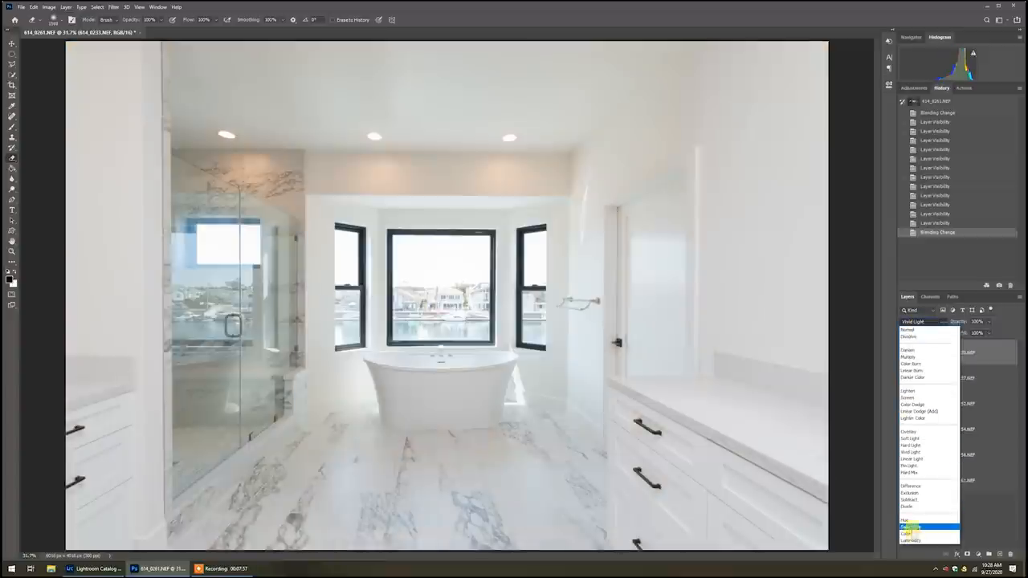
left_click(909, 527)
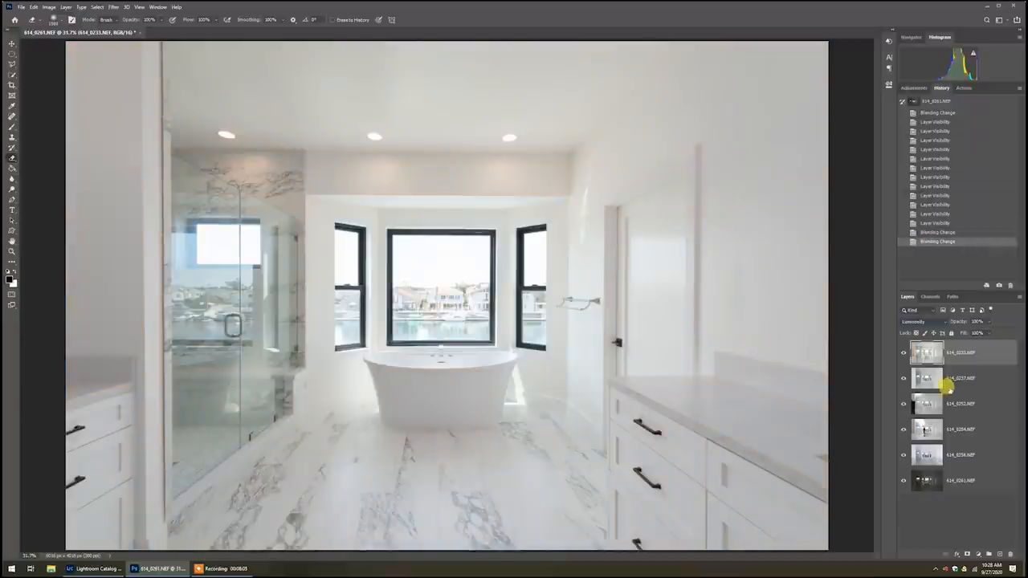
left_click(956, 379)
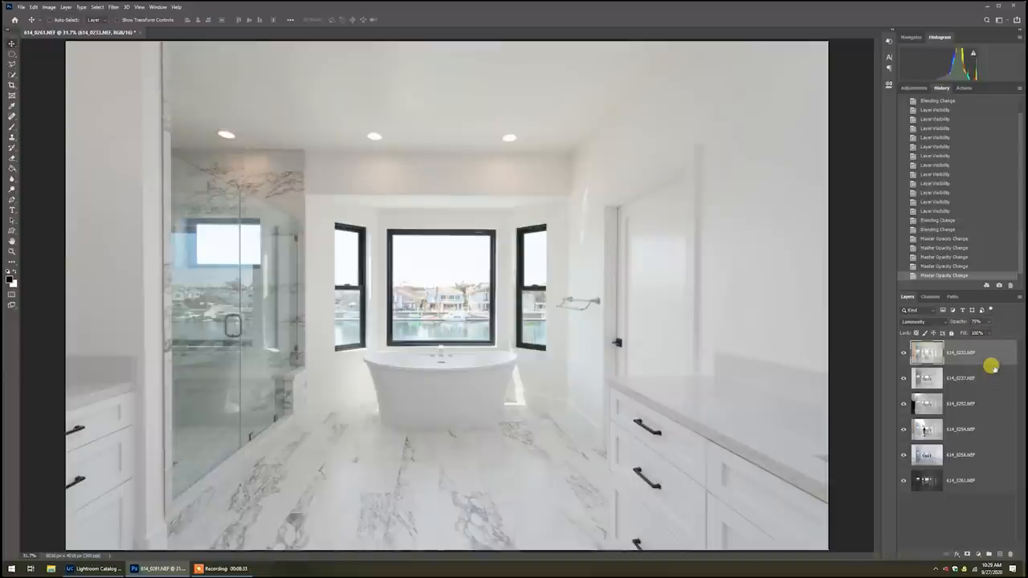
mouse_move(689, 376)
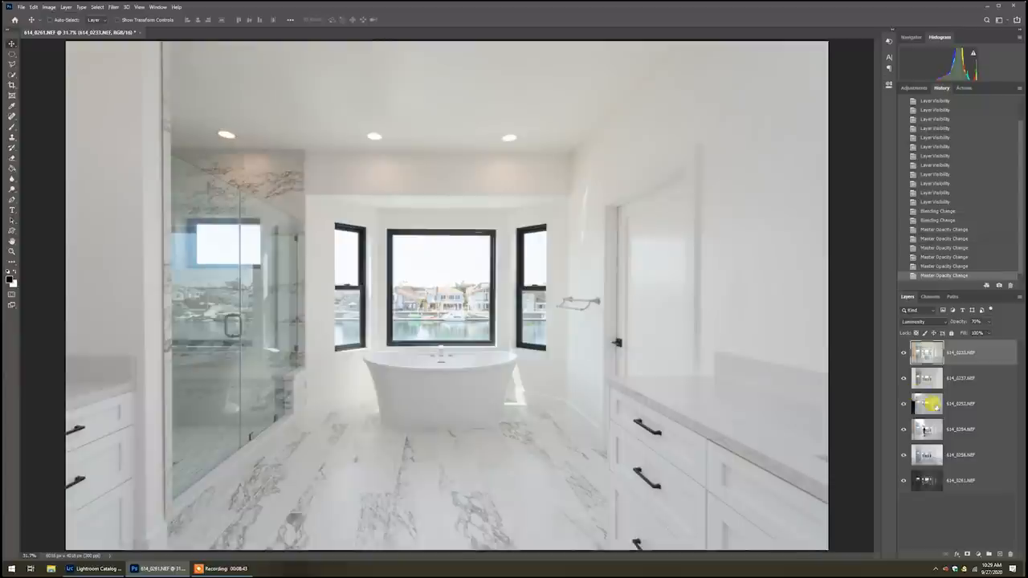
mouse_move(931, 405)
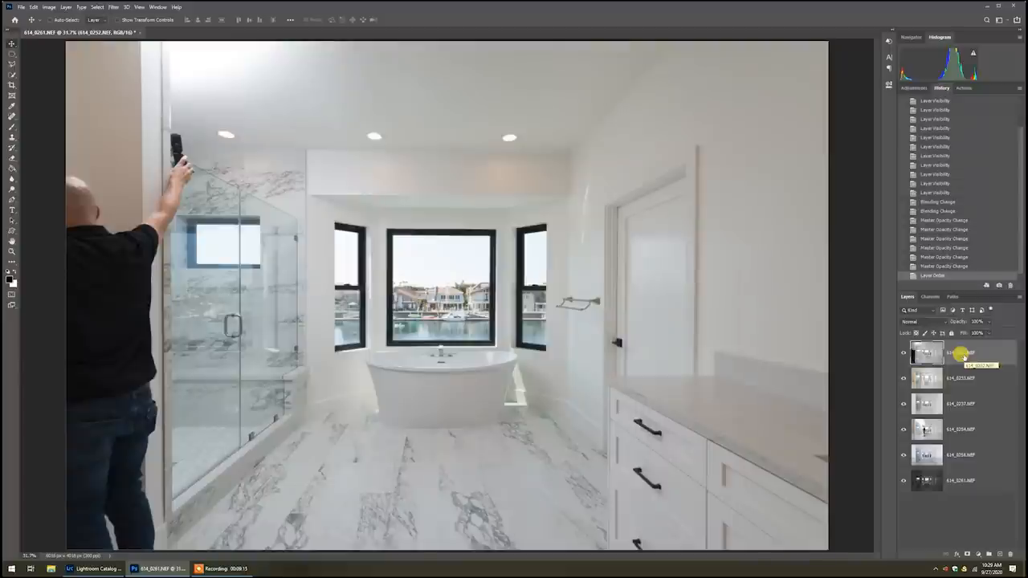
Step: Select the flash-operator exposure layer and bring it to the top of the stack
left_click(66, 6)
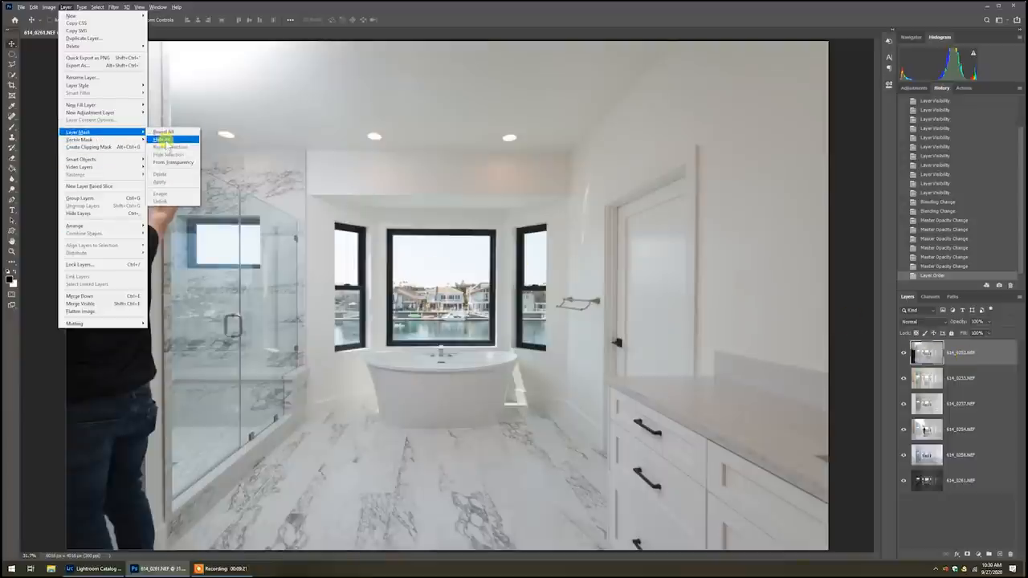
Step: Add a layer mask to the left-wall flash exposure layer via Layer > Layer Mask
left_click(164, 138)
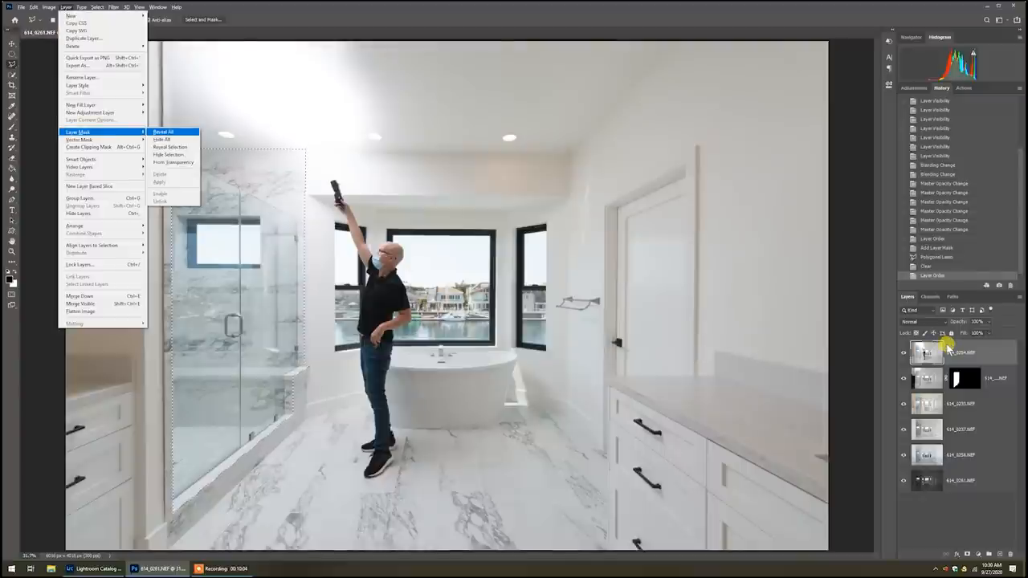
left_click(164, 132)
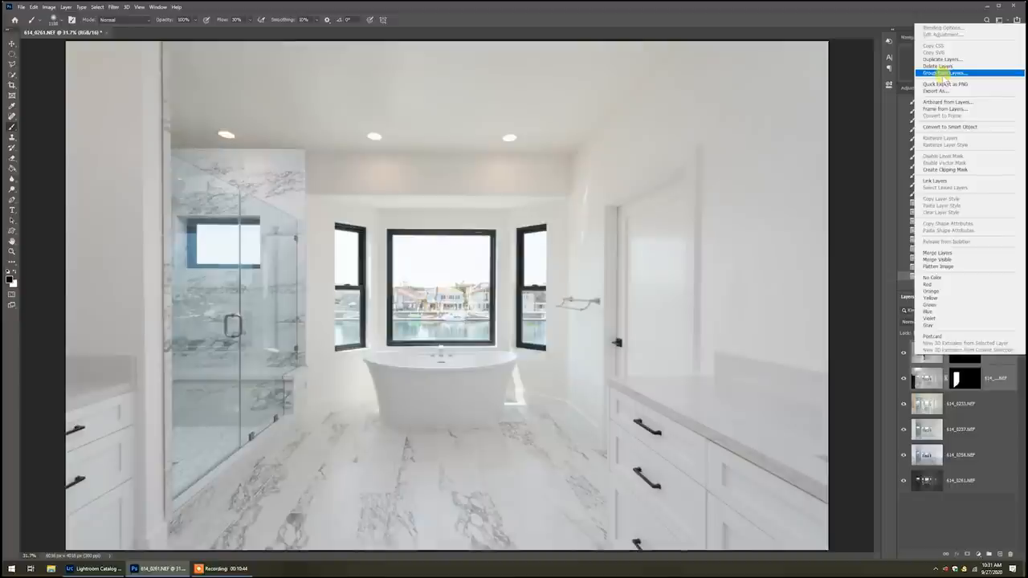
Step: Gather the upper exposure layers into Group 1 and give the group a Reveal All layer mask
left_click(941, 74)
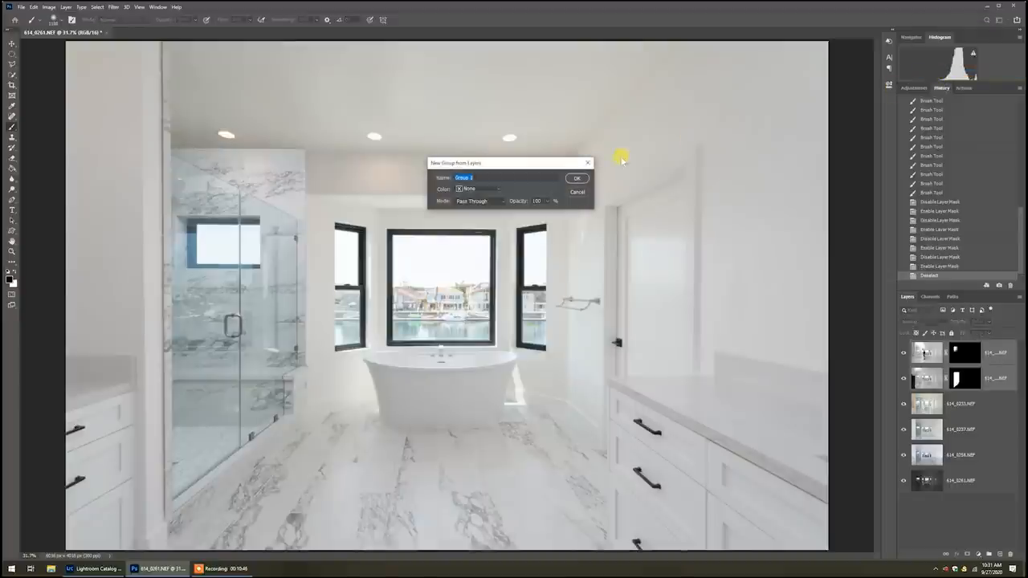
left_click(576, 176)
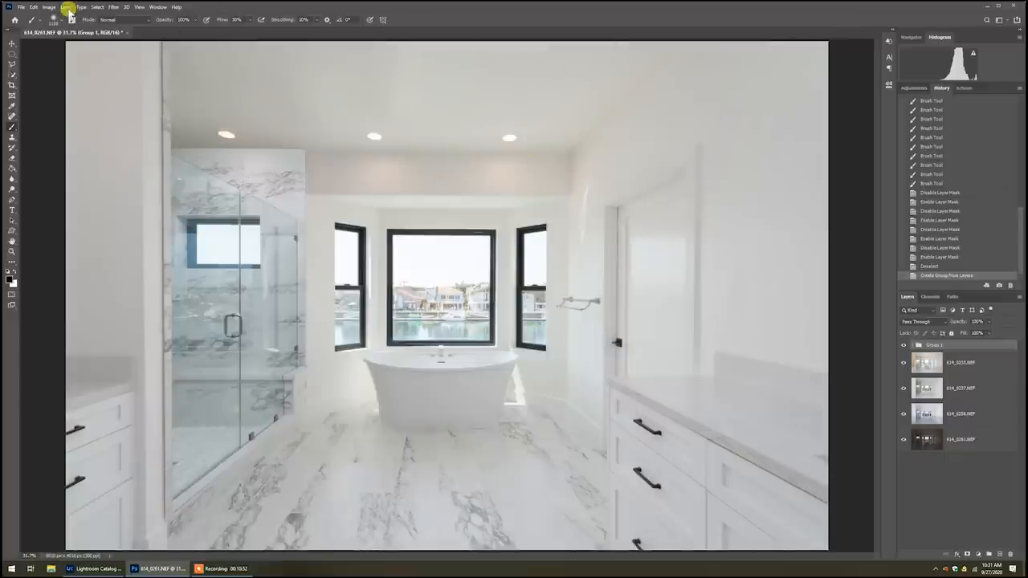
left_click(66, 7)
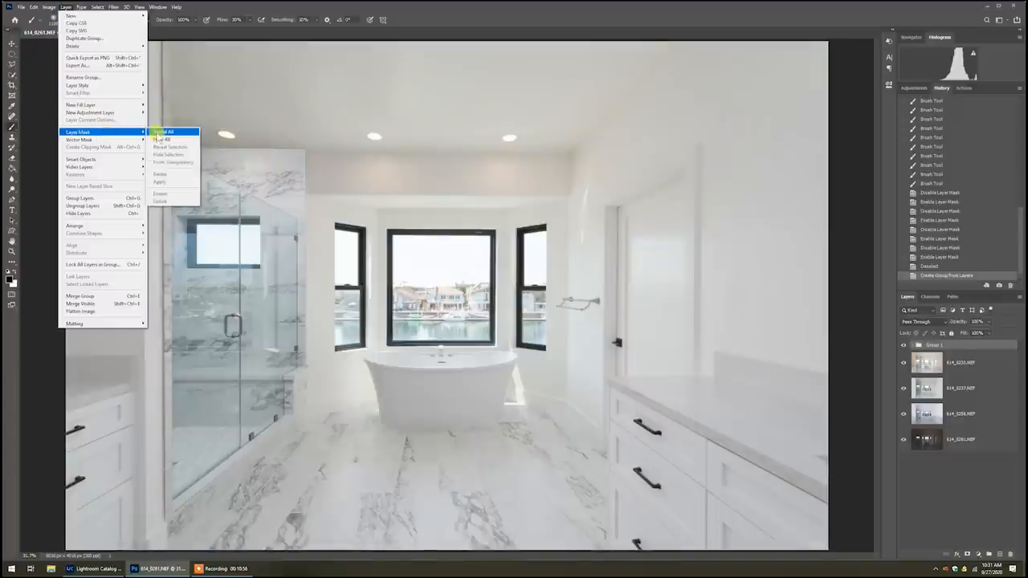
left_click(164, 131)
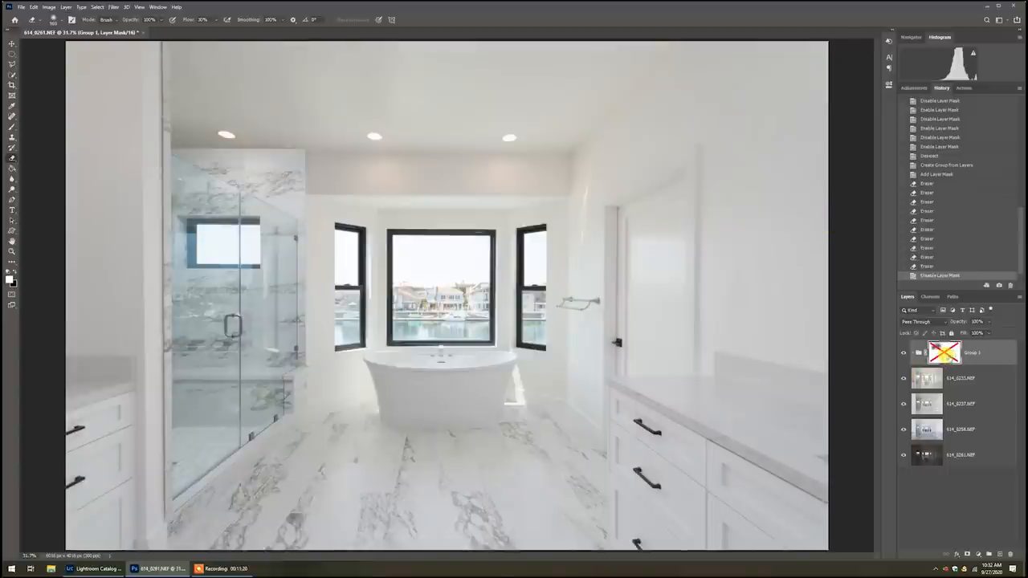
Step: Re-enable the Group 1 mask and select the bottom exposure layer to move above the group
left_click(944, 353)
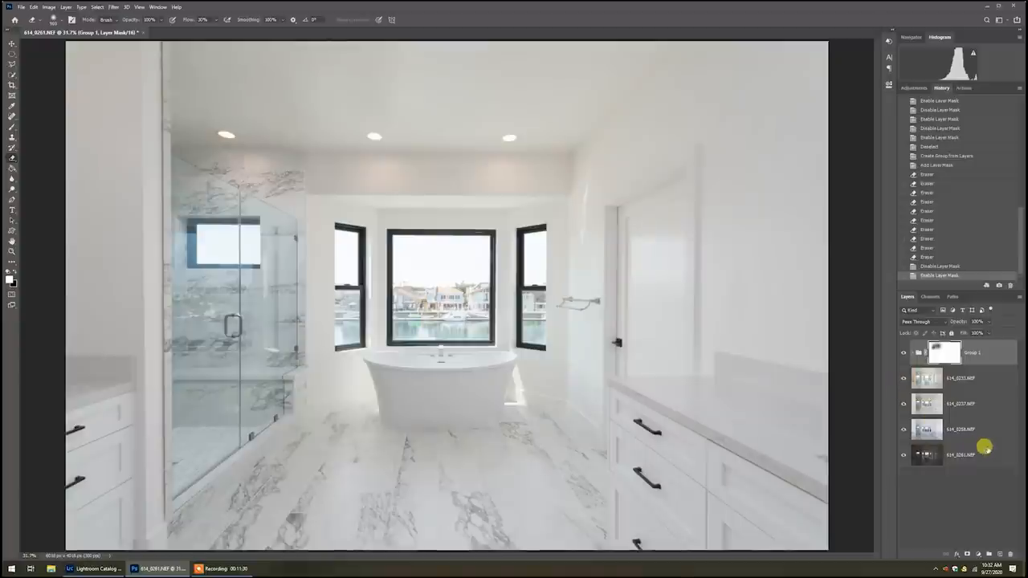
left_click(960, 429)
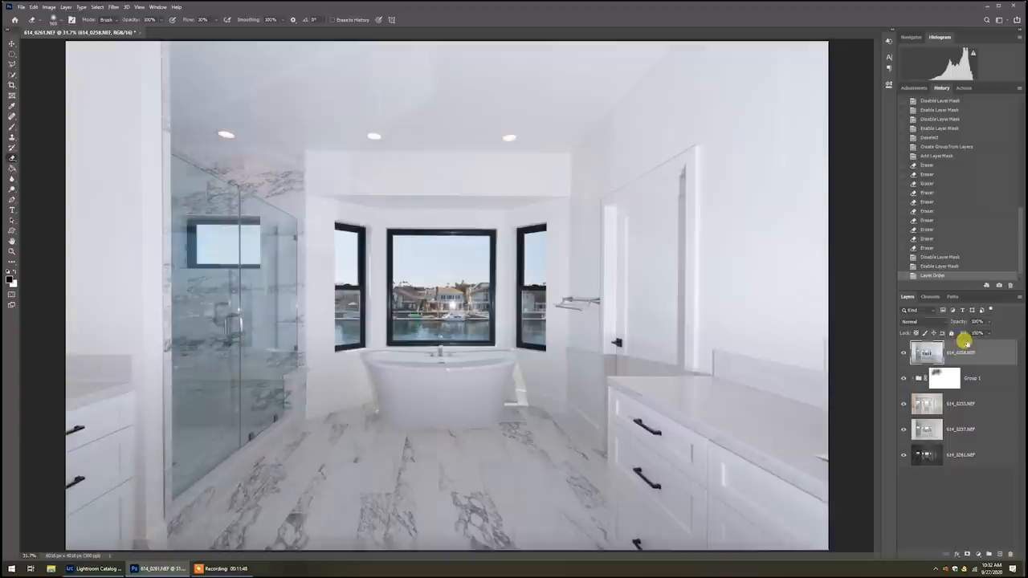
Step: Set the top dark exposure layer to Darken and give it a Hide All mask
left_click(915, 321)
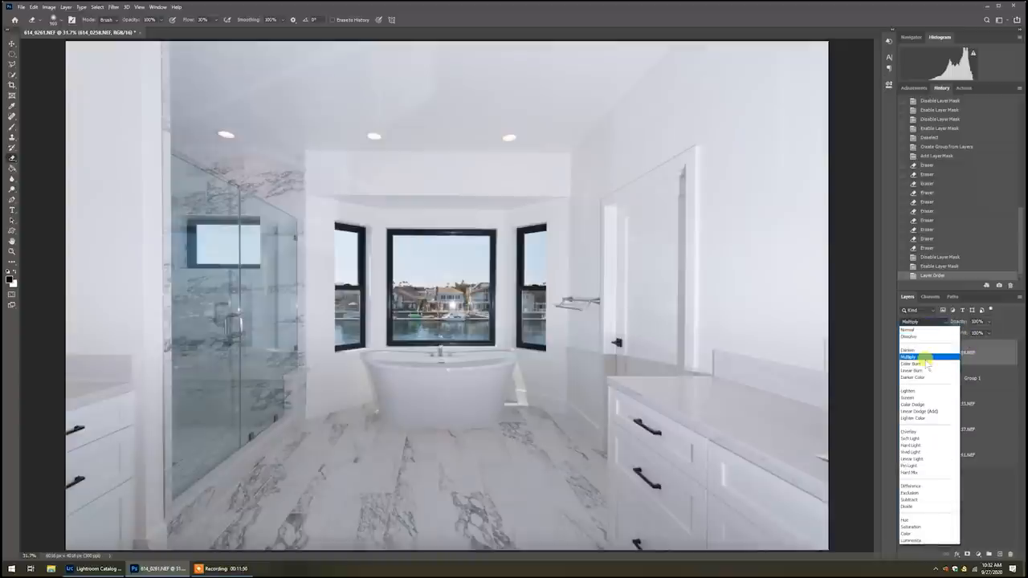
left_click(909, 350)
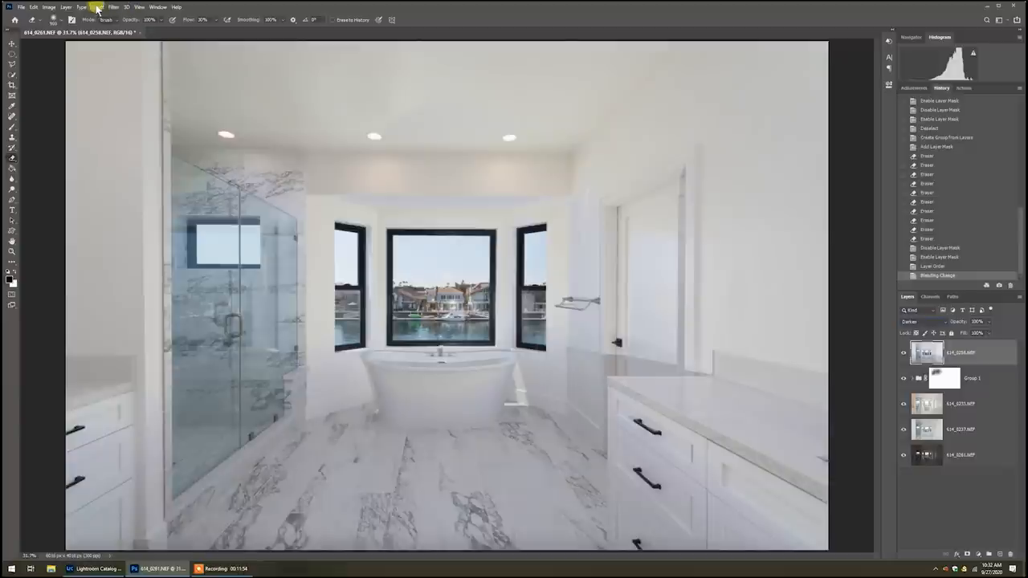
left_click(66, 6)
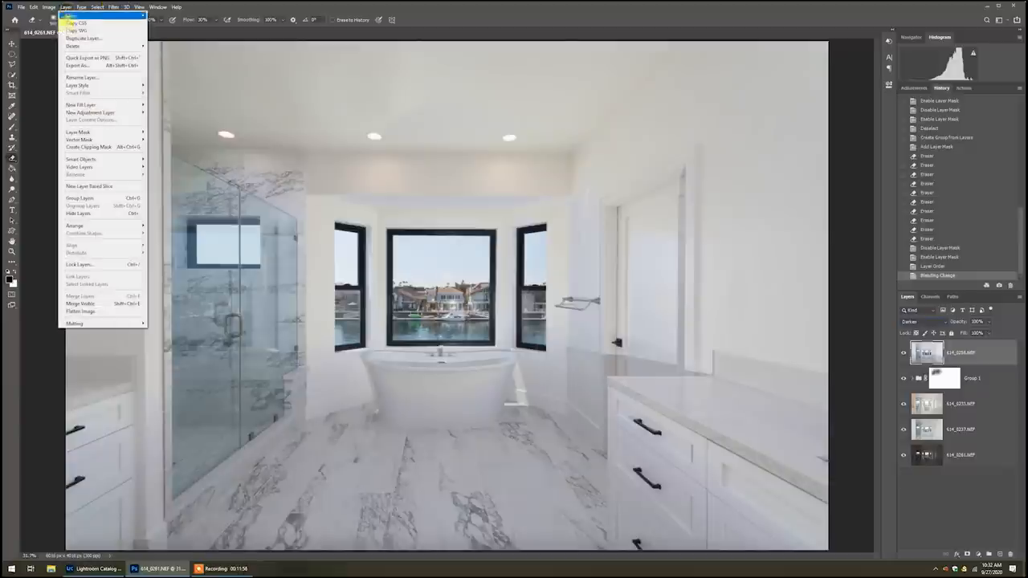
mouse_move(77, 132)
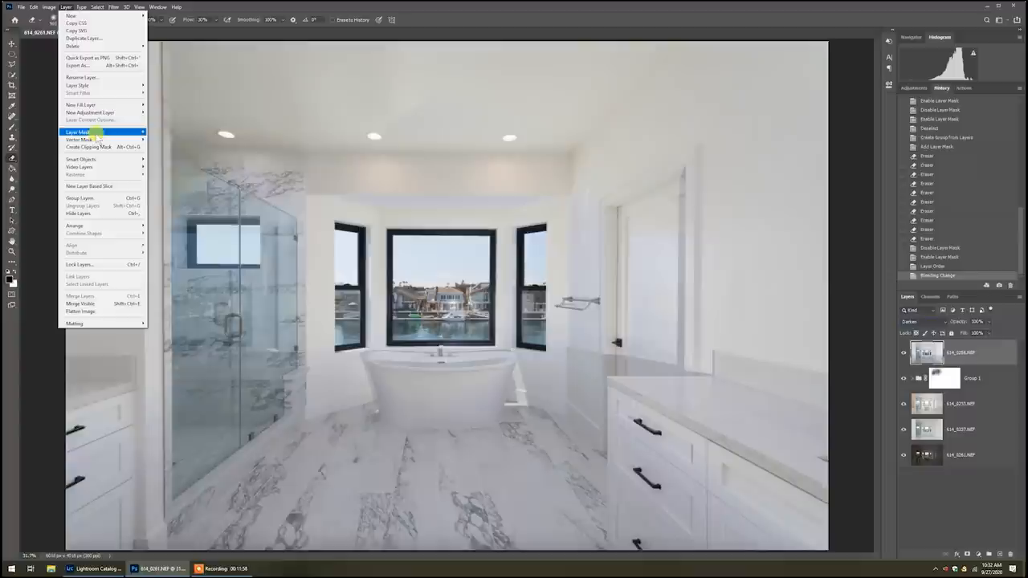
left_click(77, 131)
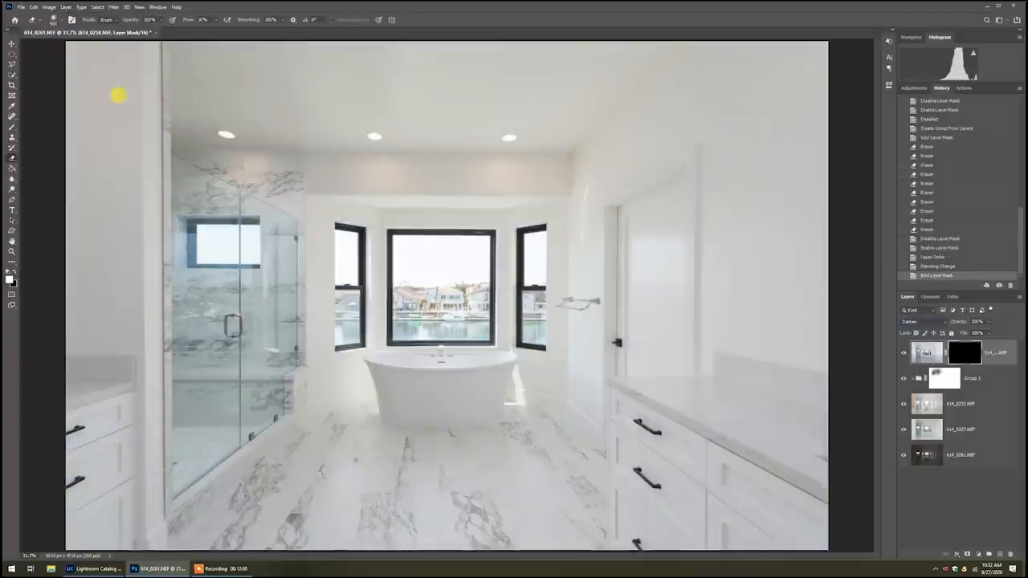
Step: Outline the bay windows with the Polygonal Lasso, fill the mask white there, and deselect
left_click(13, 62)
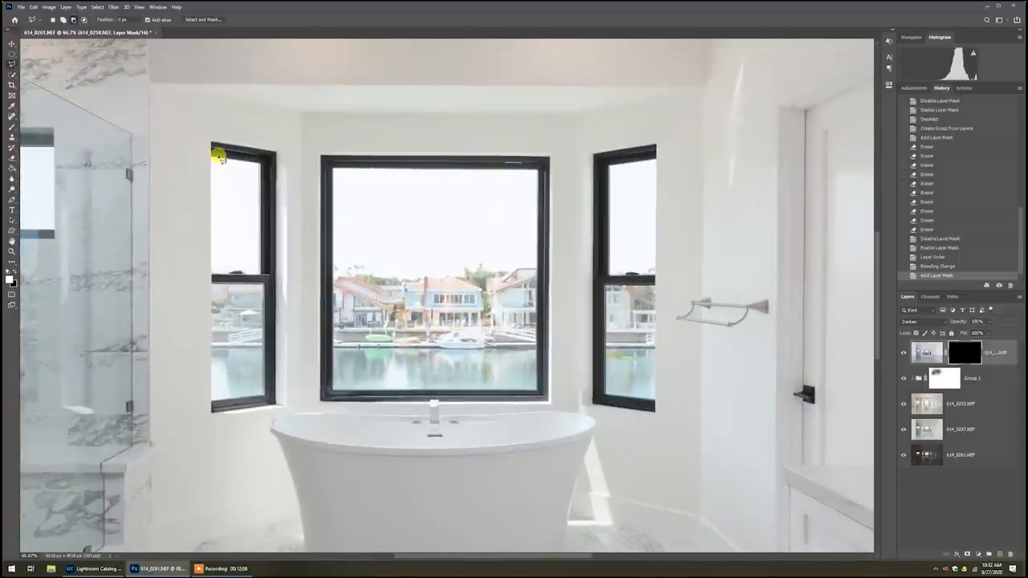
left_click_drag(219, 154, 543, 167)
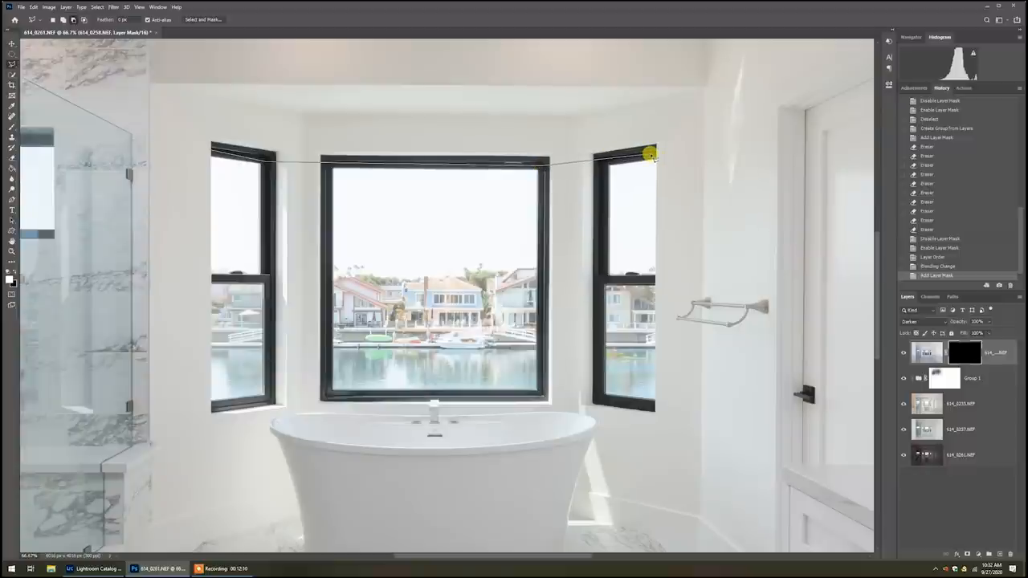
left_click_drag(650, 154, 651, 407)
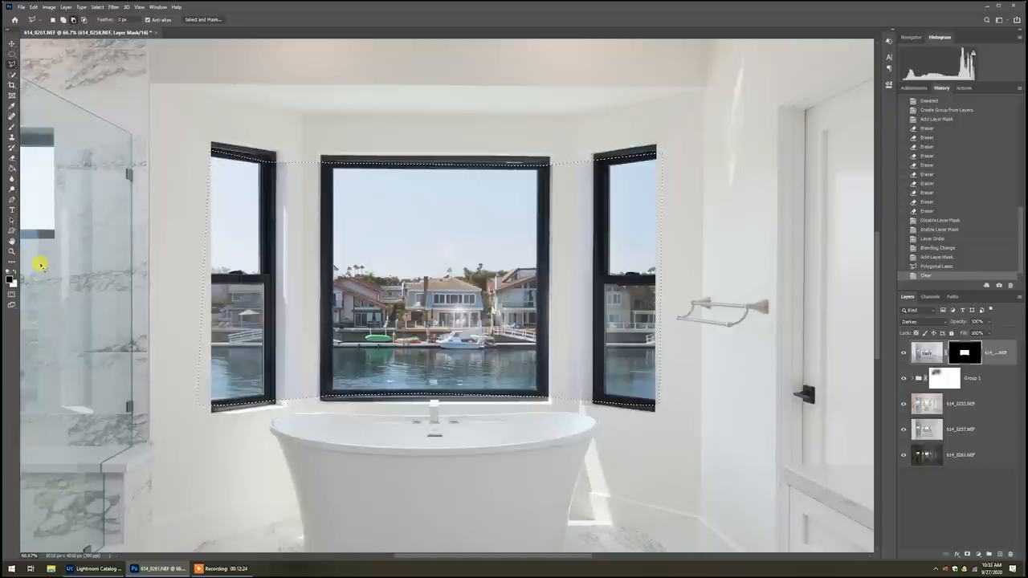
key("ctrl+d")
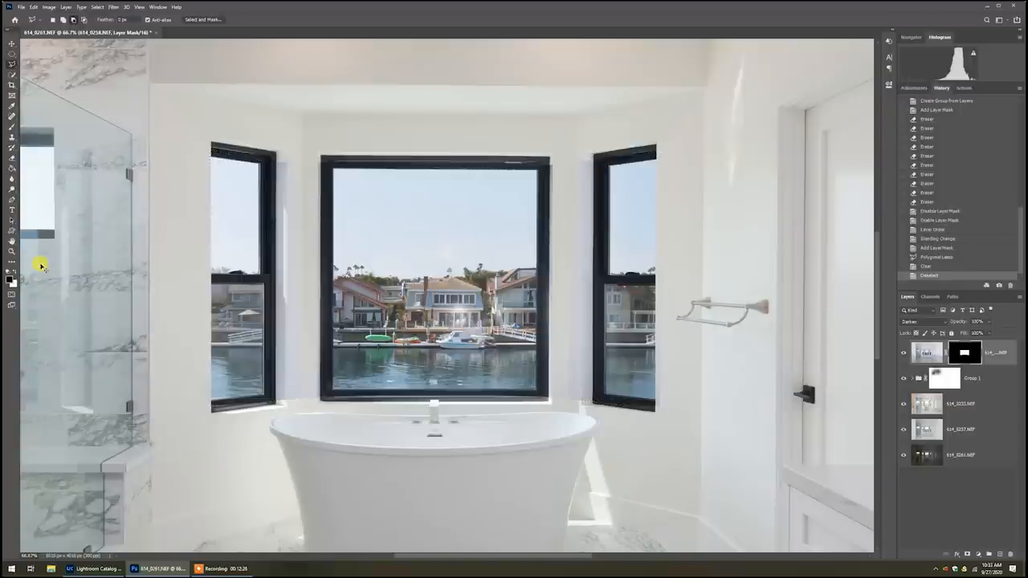
mouse_move(555, 187)
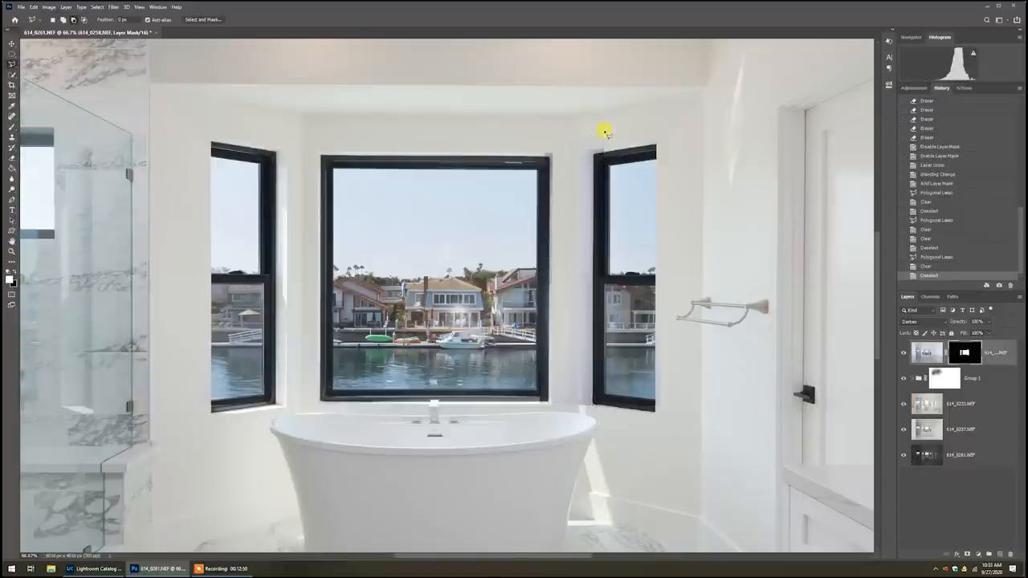
mouse_move(933, 255)
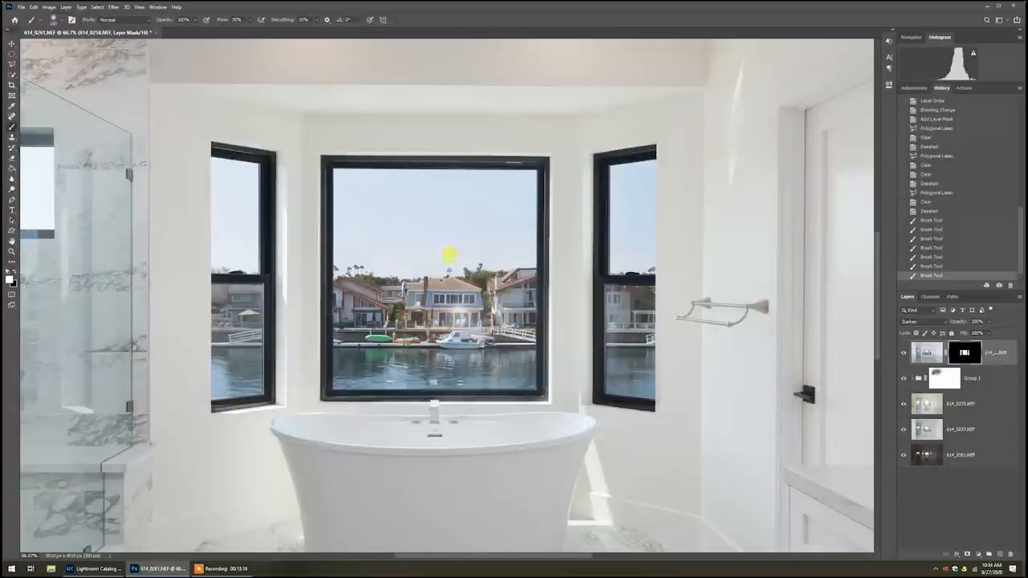
Step: Stack another exposure layer on top and hide it behind a black layer mask
left_click(951, 454)
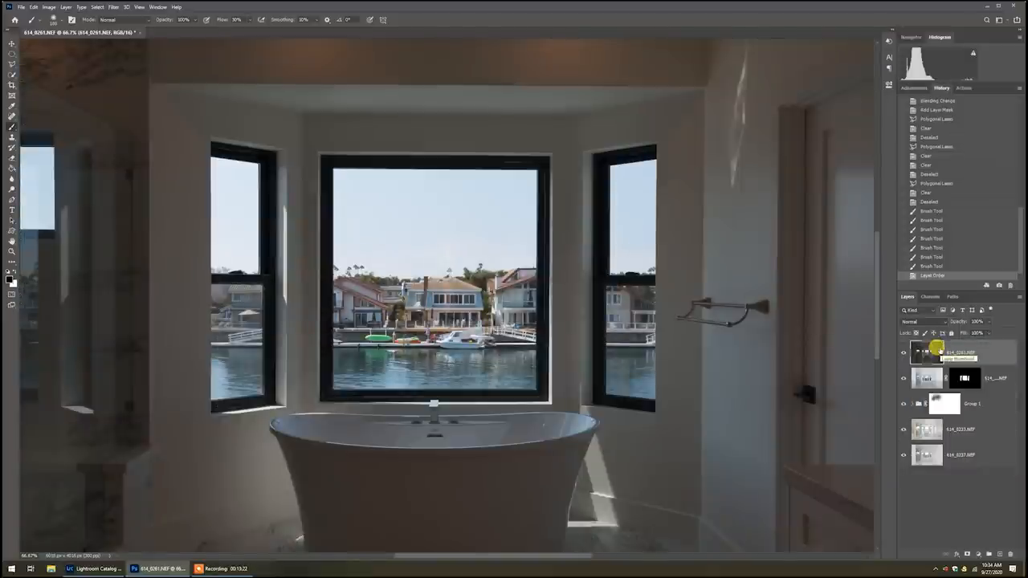
left_click(65, 6)
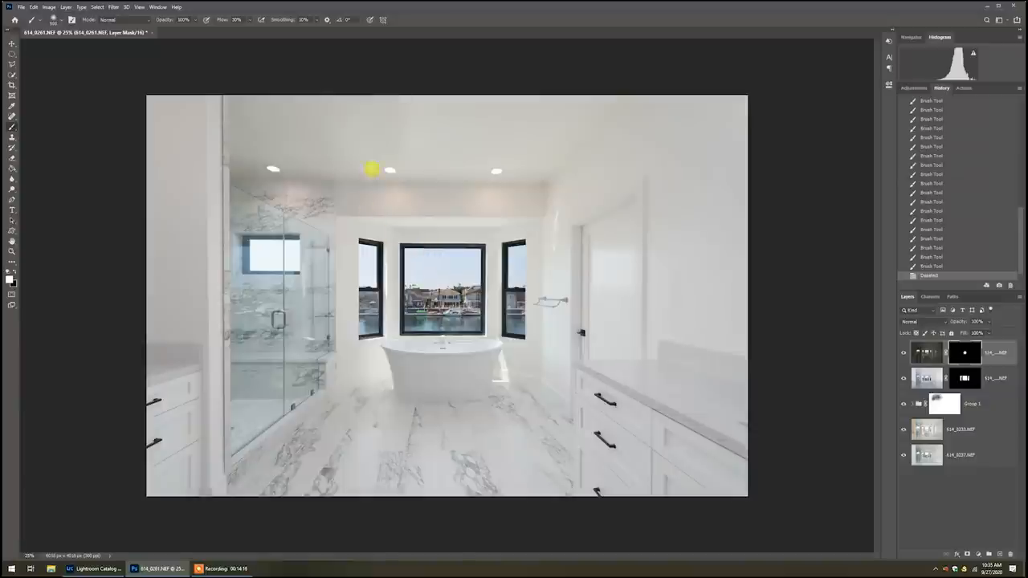
mouse_move(225, 161)
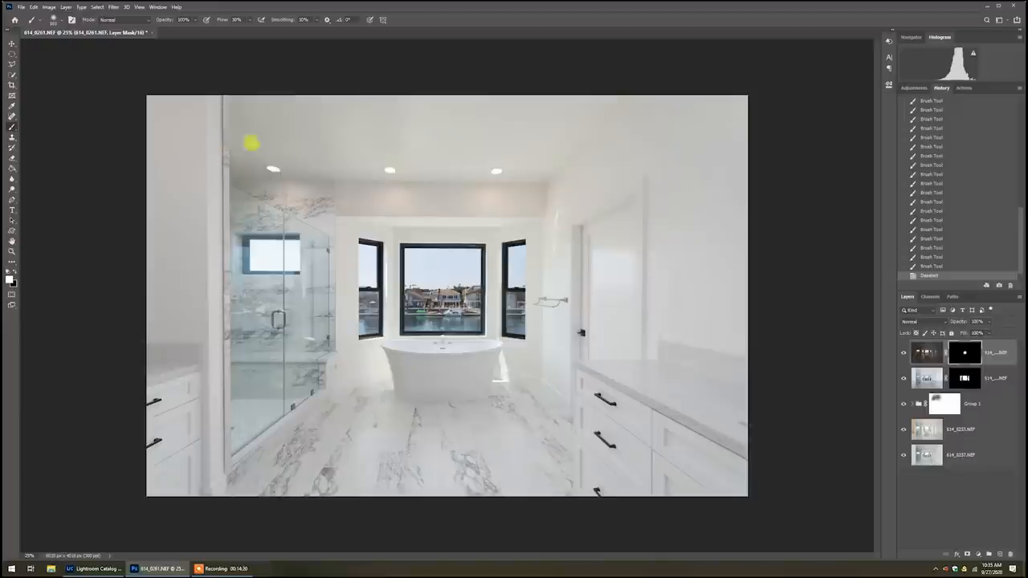
mouse_move(292, 141)
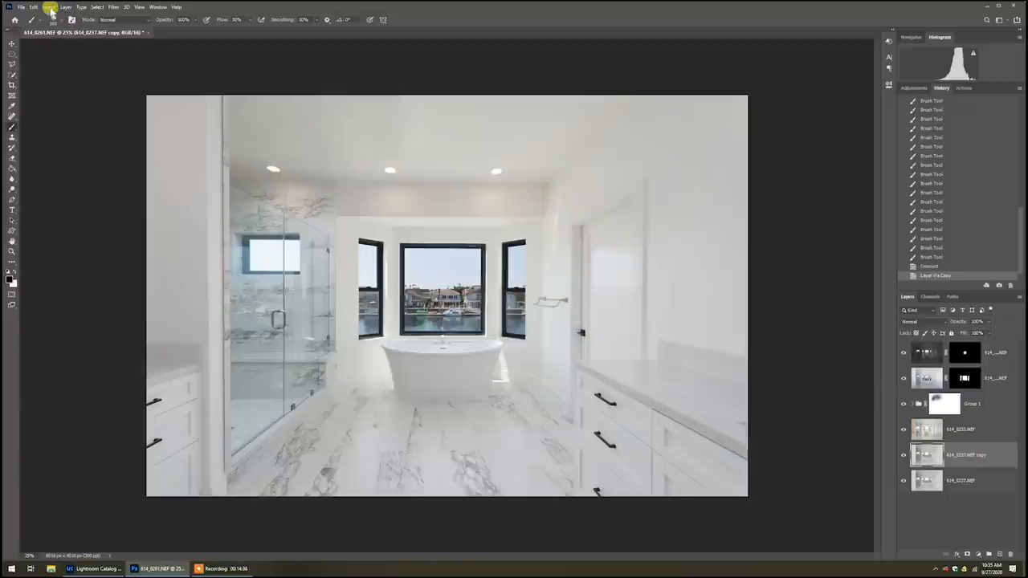
Step: Apply Match Color with Neutralize ticked to remove the layer's colour cast
left_click(48, 7)
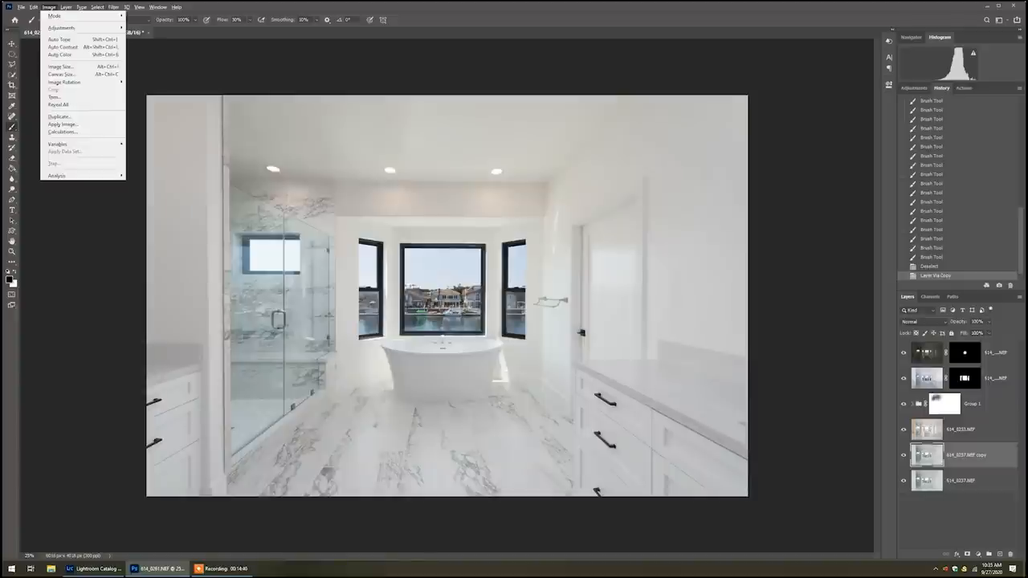
mouse_move(61, 29)
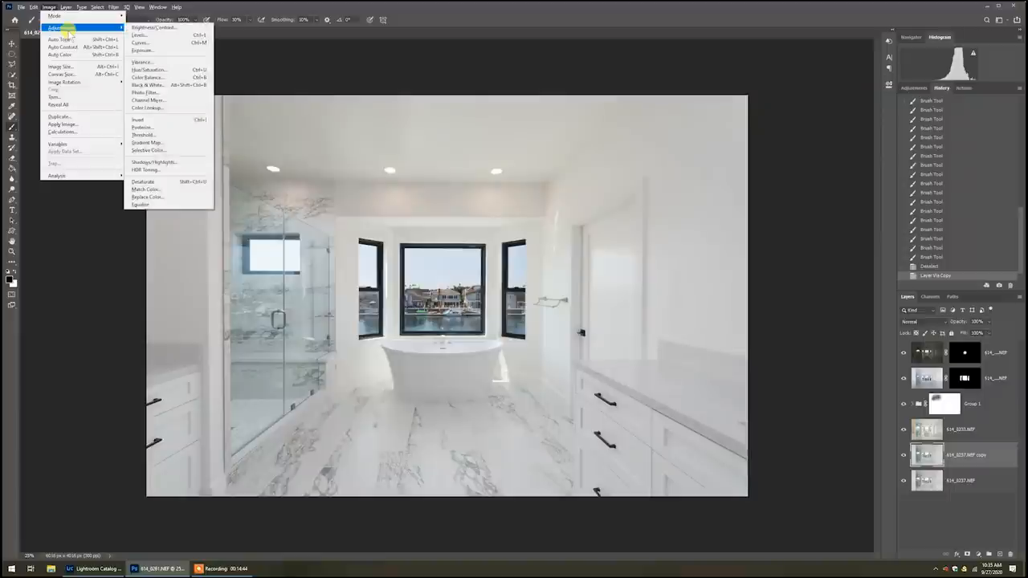
mouse_move(144, 190)
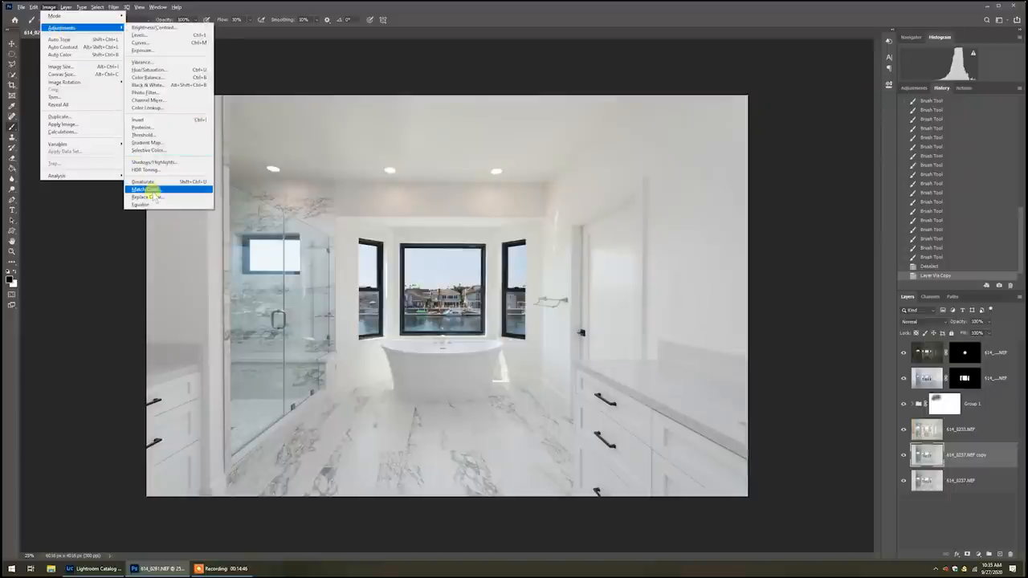
left_click(144, 190)
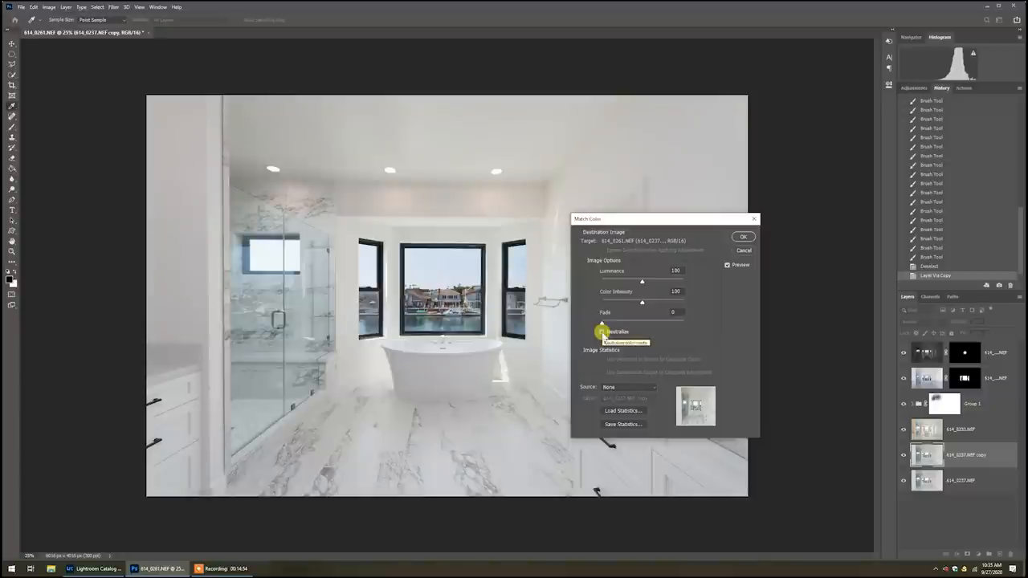
left_click(600, 330)
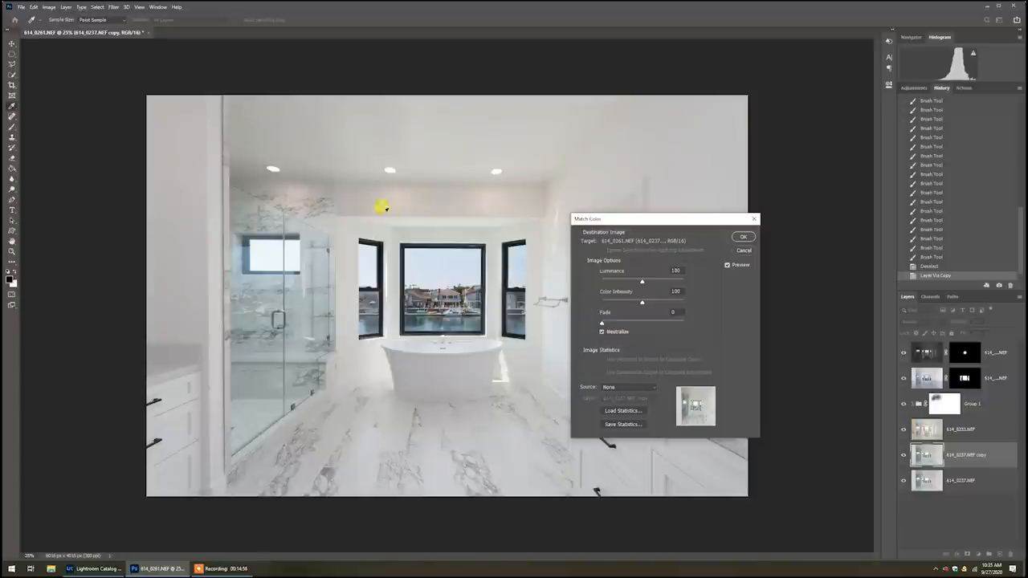
left_click(600, 330)
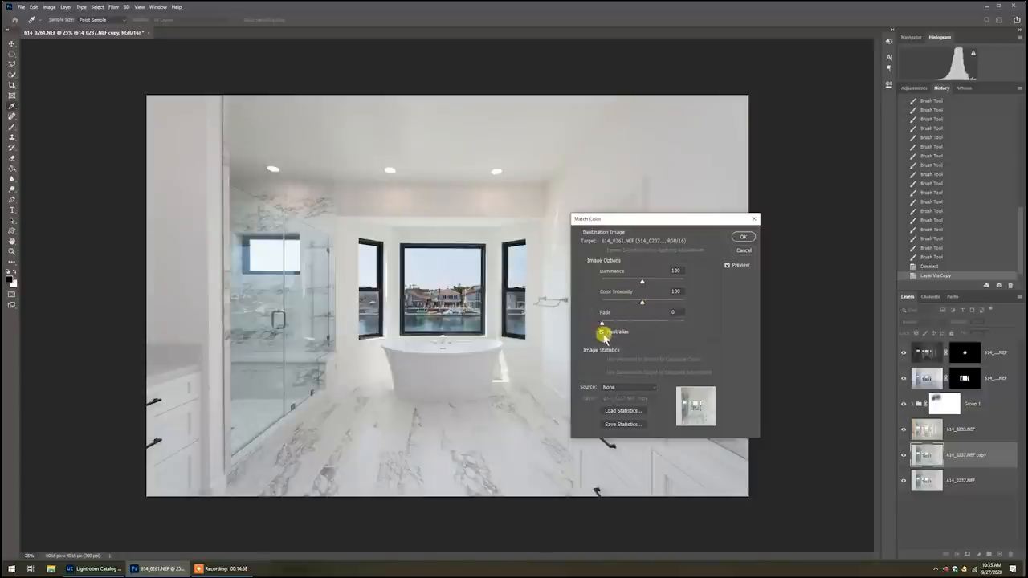
left_click(603, 331)
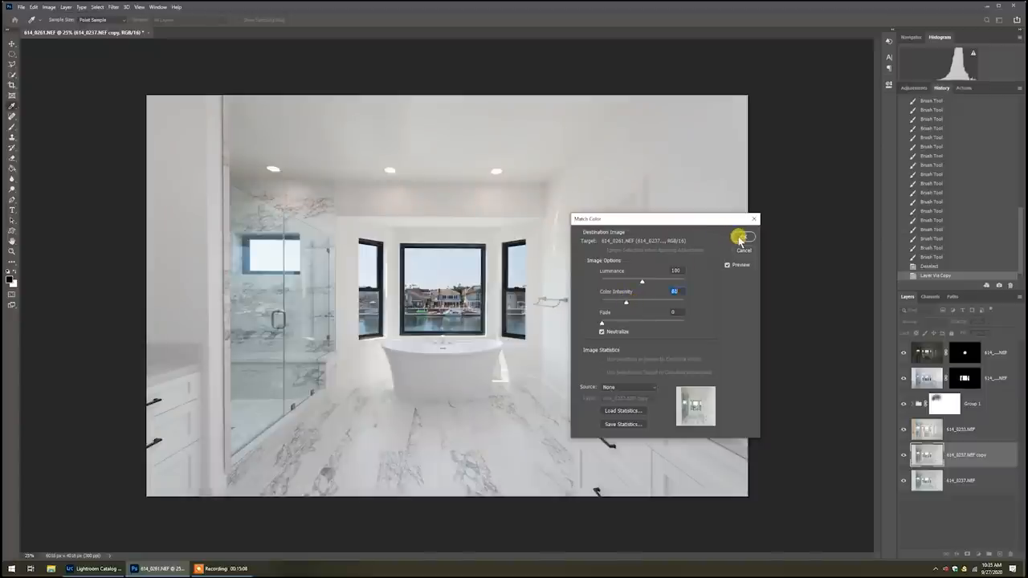
left_click(743, 236)
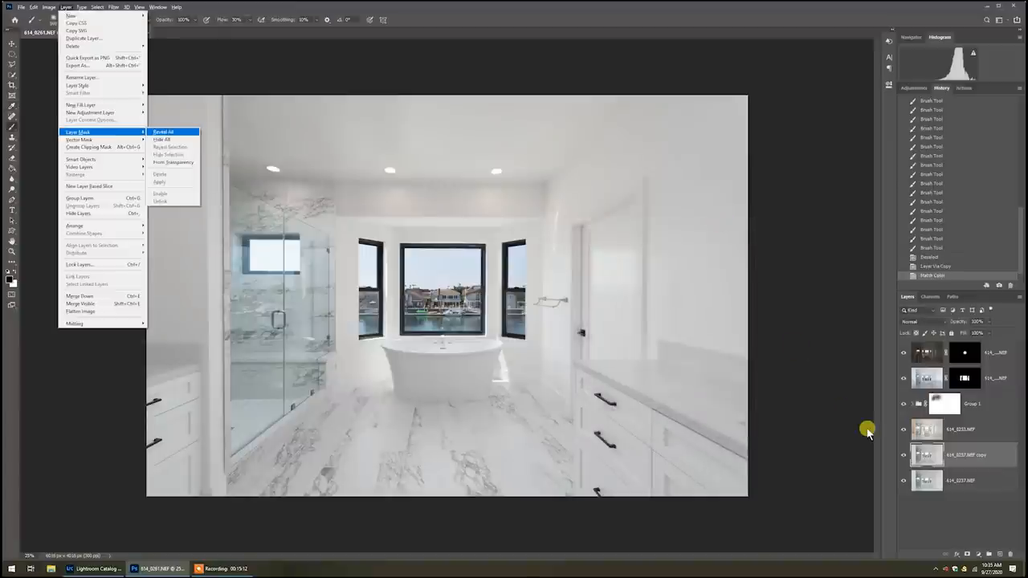
Step: Give the neutralized layer a Hide All mask so it can be painted back selectively
left_click(164, 132)
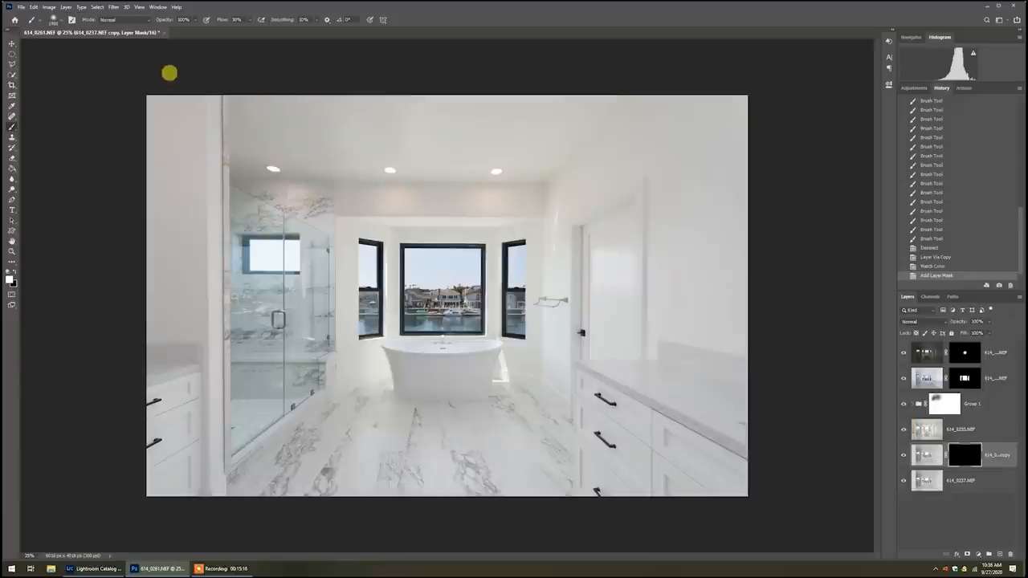
mouse_move(498, 68)
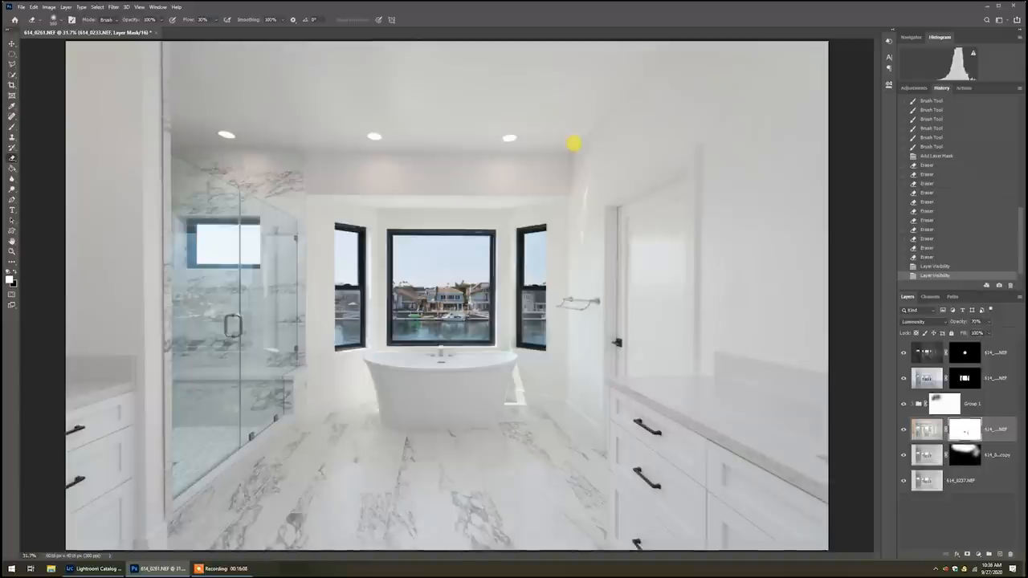
Step: Select all layers via Select > All Layers for duplicating and merging on top
left_click(96, 6)
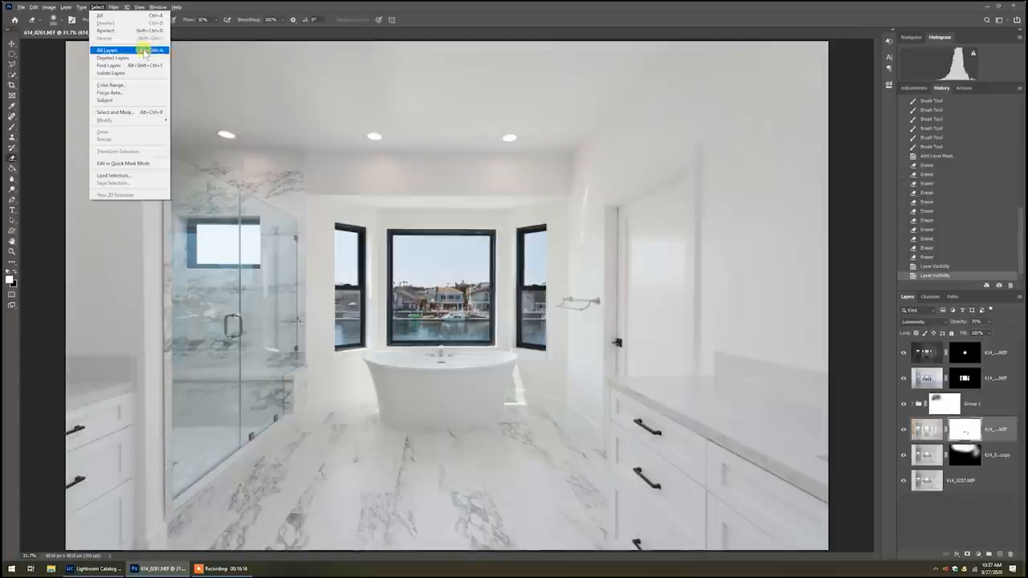
left_click(106, 50)
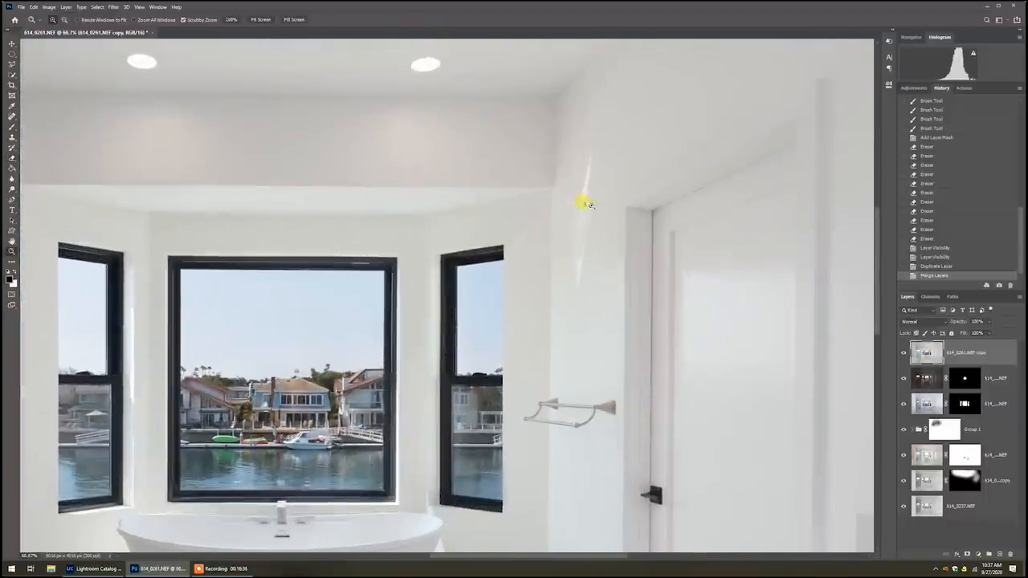
mouse_move(578, 166)
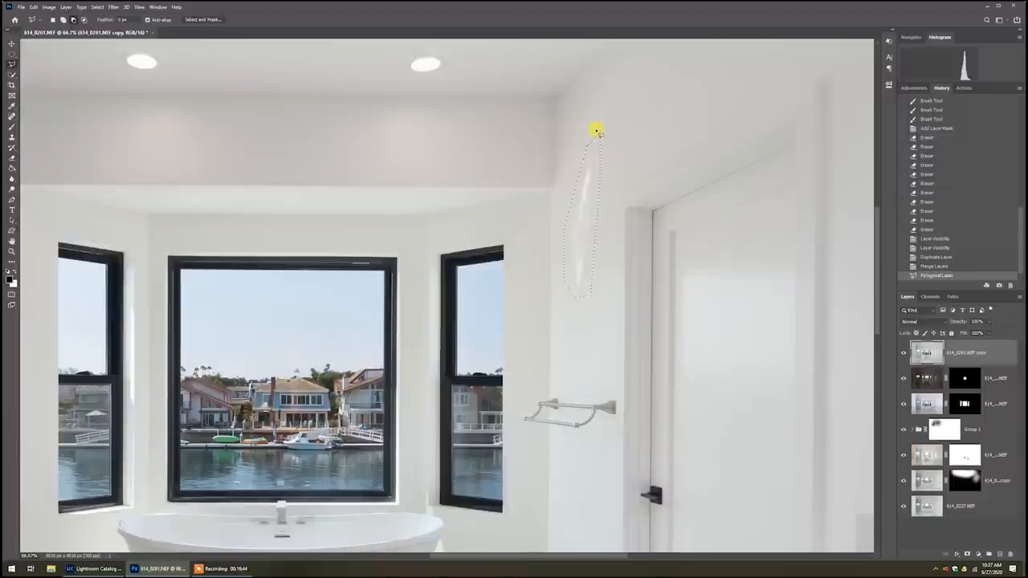
Step: Content-aware fill the lassoed flash reflection on the wall beside the door
left_click(33, 6)
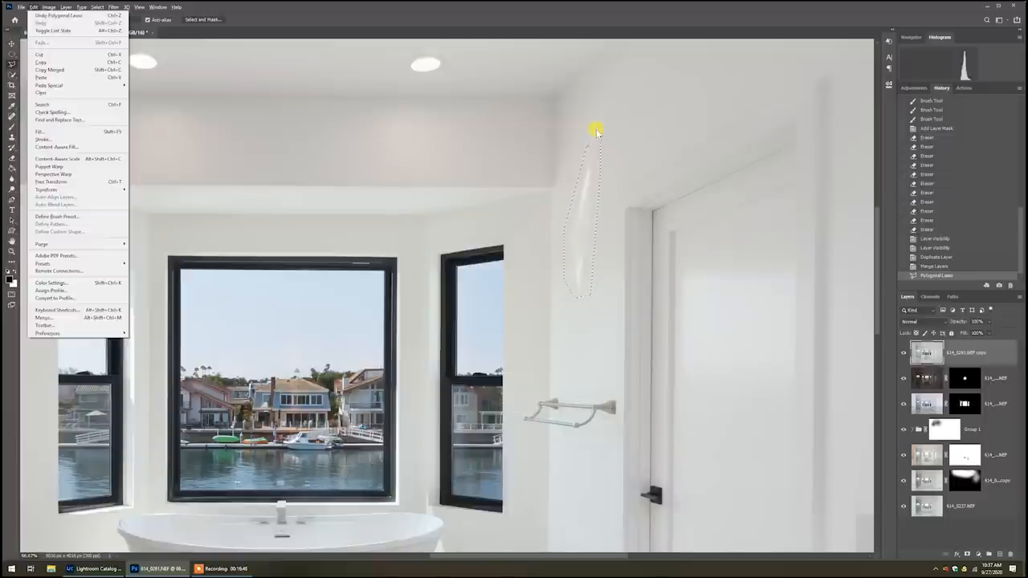
mouse_move(56, 159)
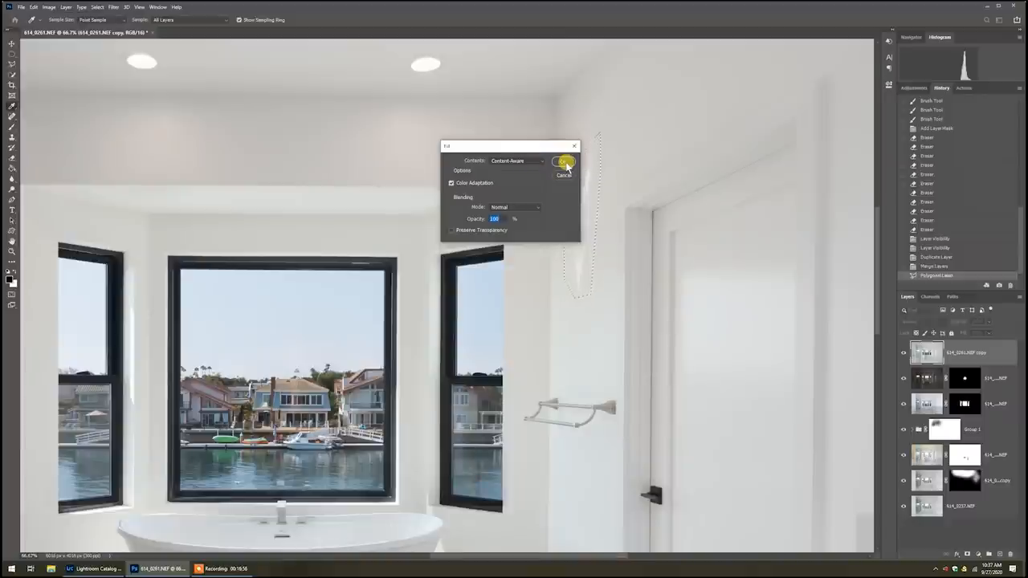
left_click(565, 160)
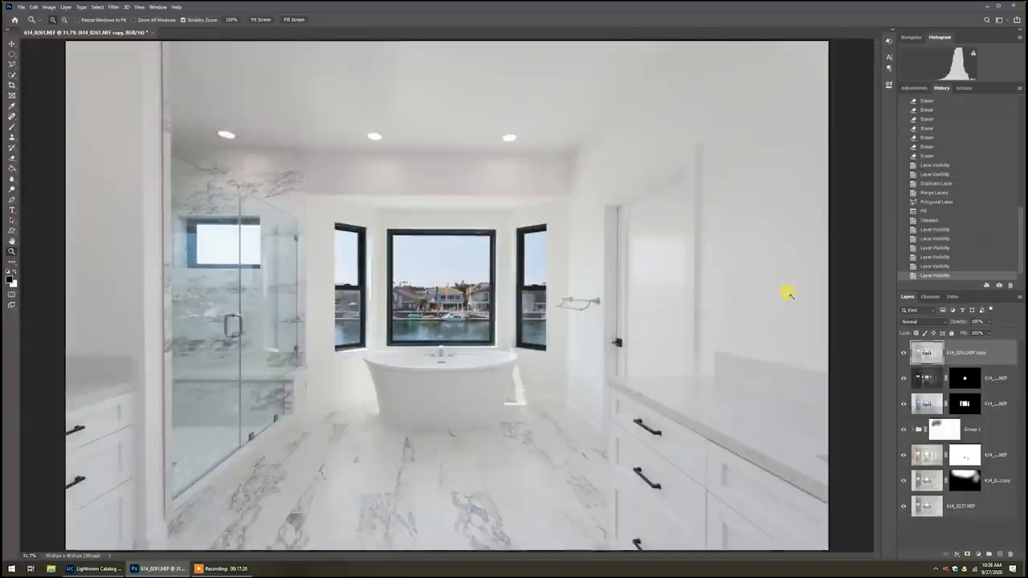
mouse_move(164, 142)
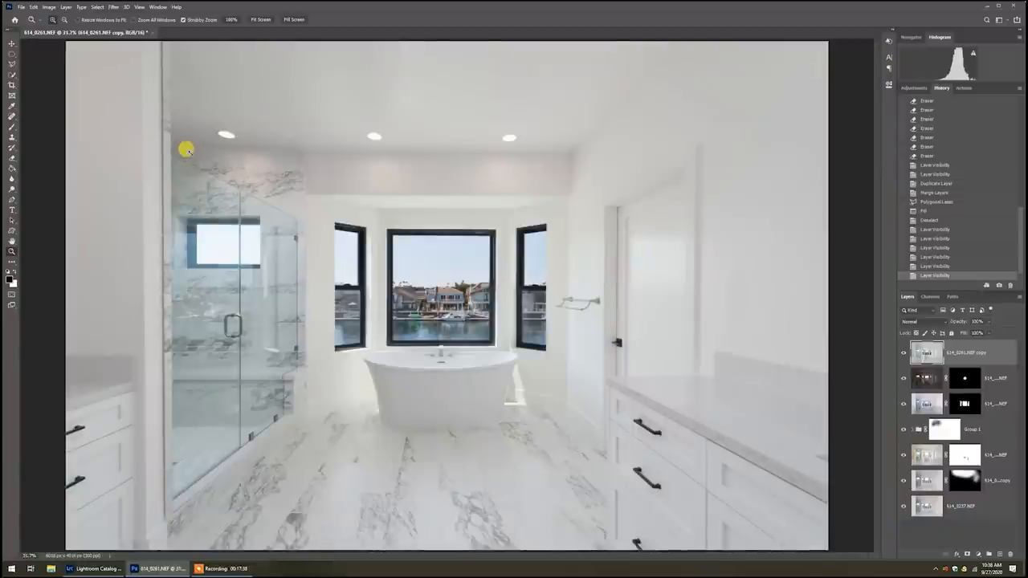
Step: Flatten the composite into a single Background layer and bring Lightroom Classic to the front
left_click(66, 6)
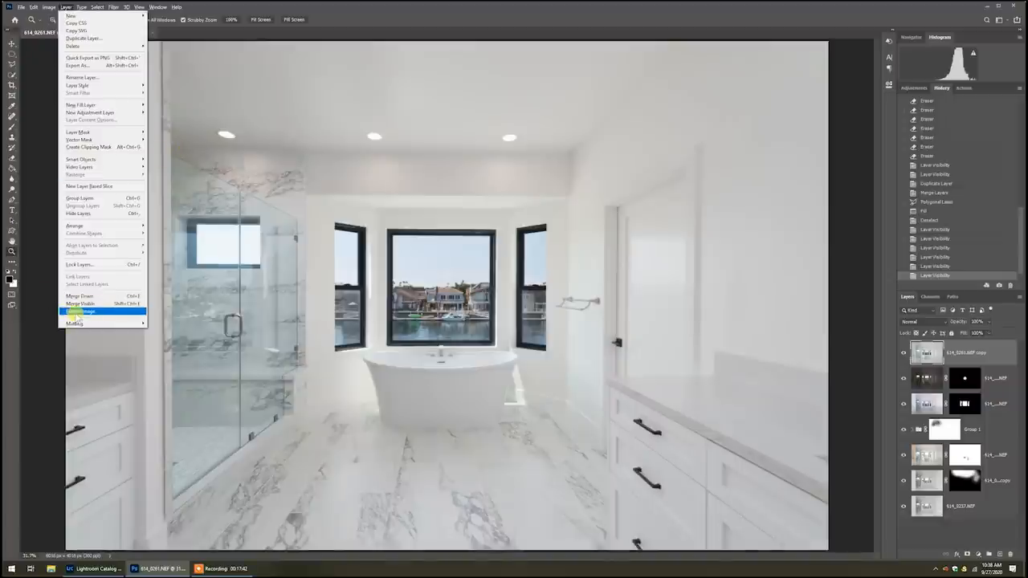
left_click(77, 312)
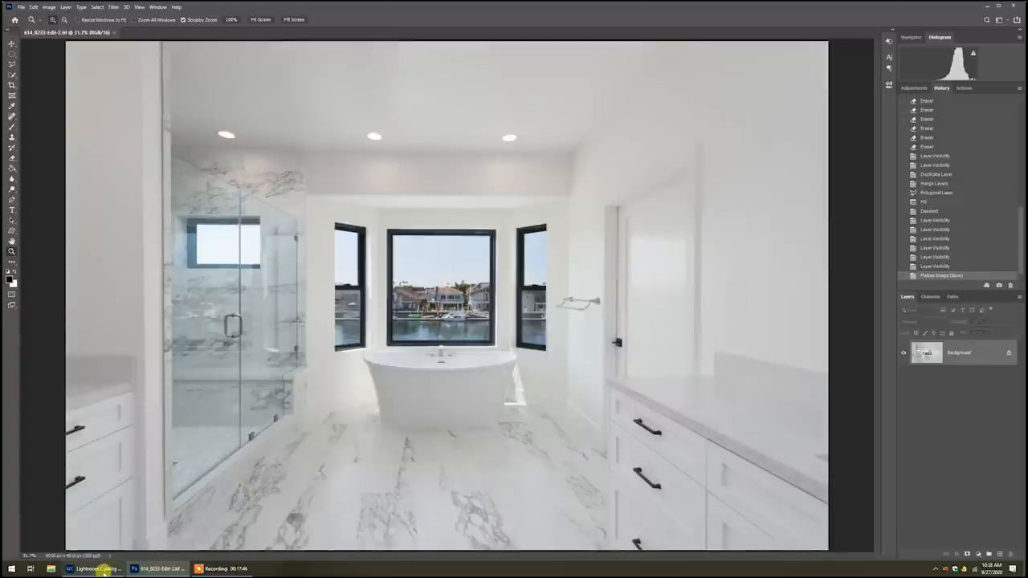
left_click(94, 568)
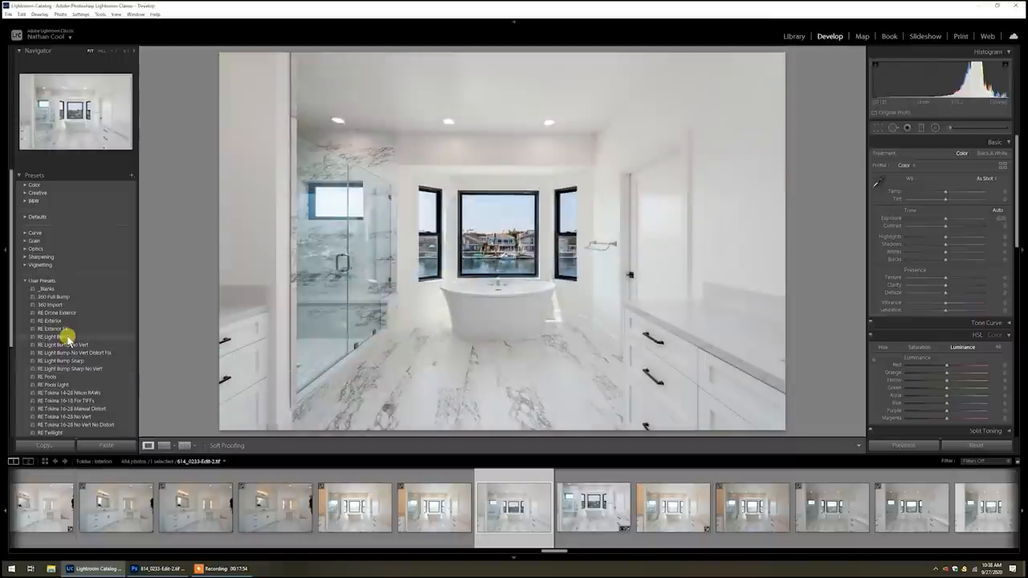
Step: Apply the chosen User Preset to the flattened bathroom photo in the Develop module
left_click(62, 343)
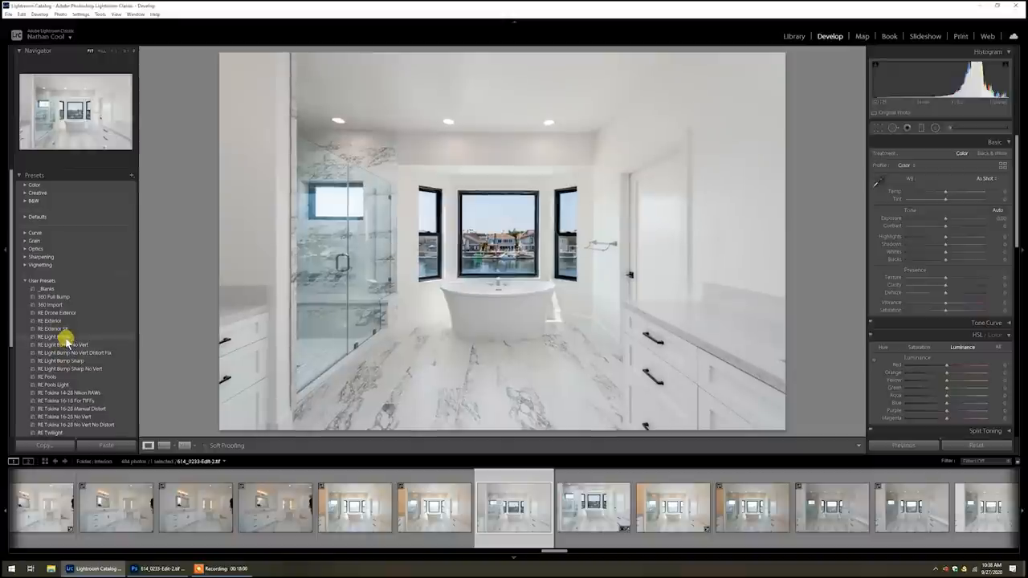
left_click(51, 337)
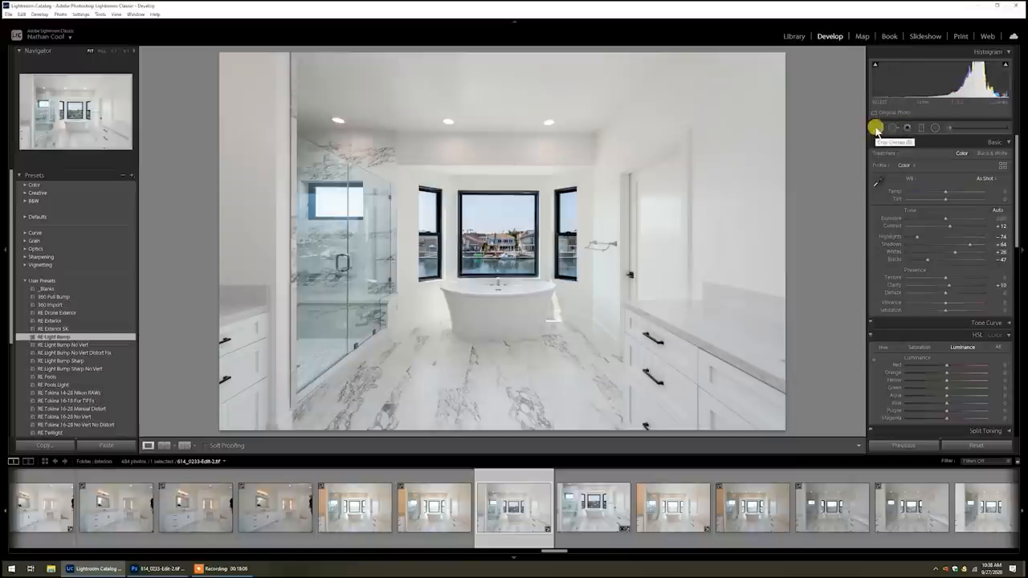
left_click(877, 129)
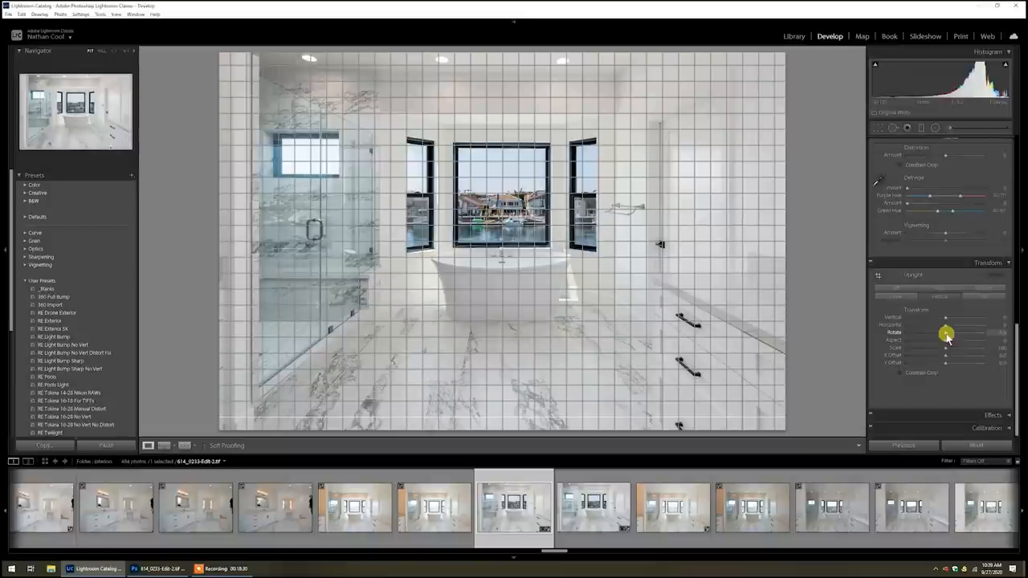
Step: Straighten the walls and square up the room with the Transform Vertical and Horizontal sliders
left_click_drag(948, 332, 1002, 332)
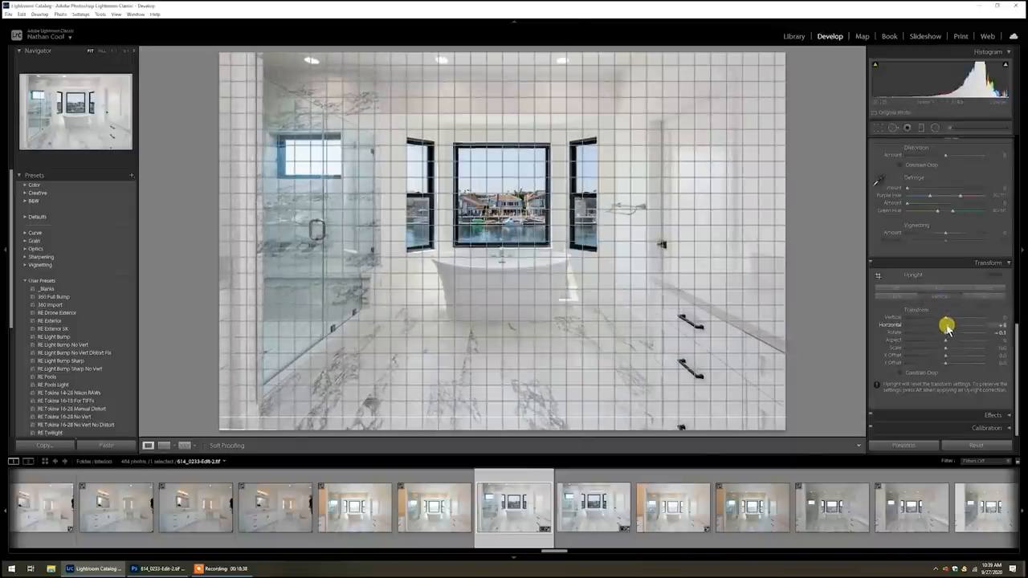
left_click_drag(947, 324, 949, 324)
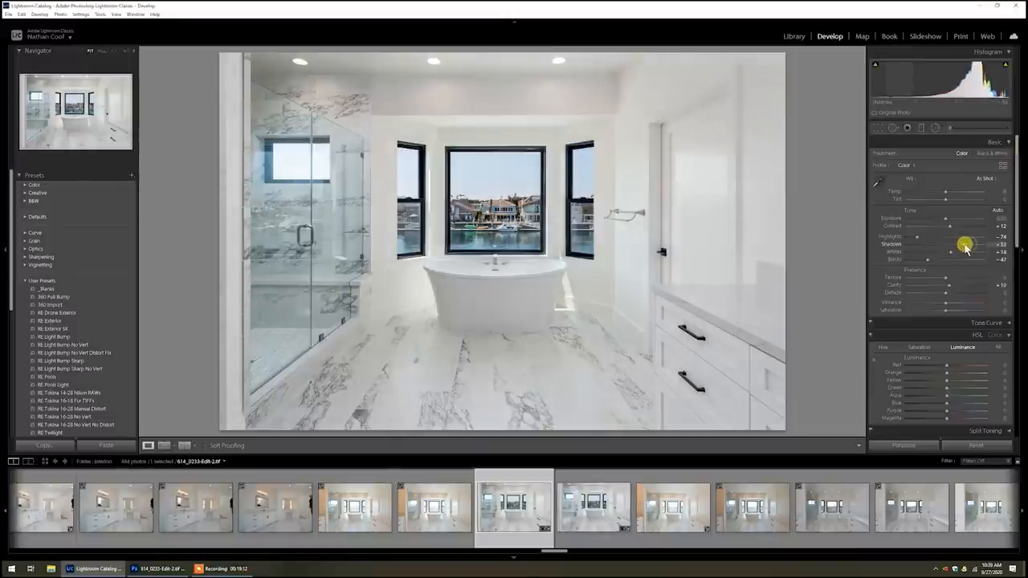
Step: Fine-tune the Basic tone sliders for brighter, cleaner whites
left_click_drag(966, 244, 960, 244)
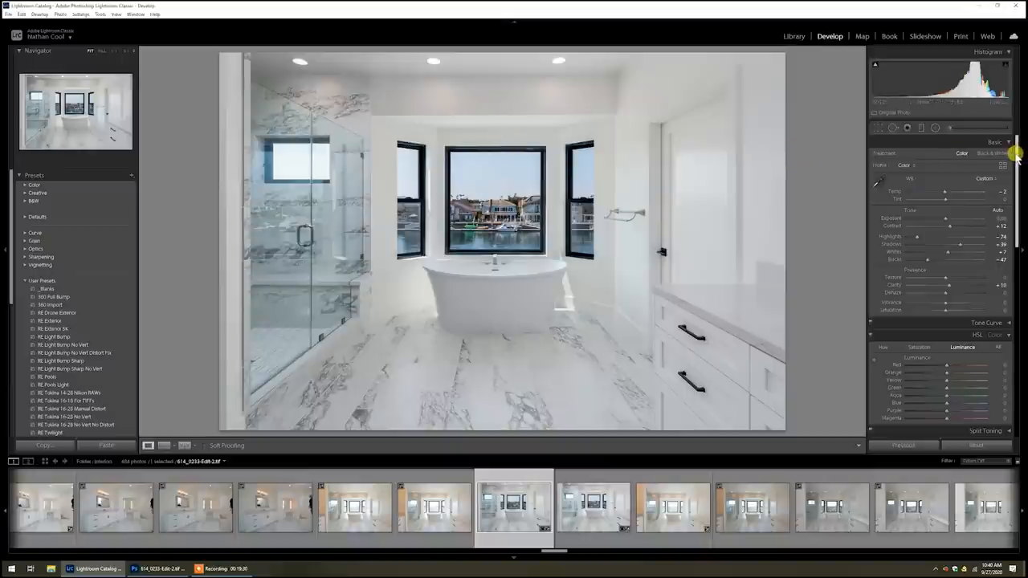
scroll("down", 3)
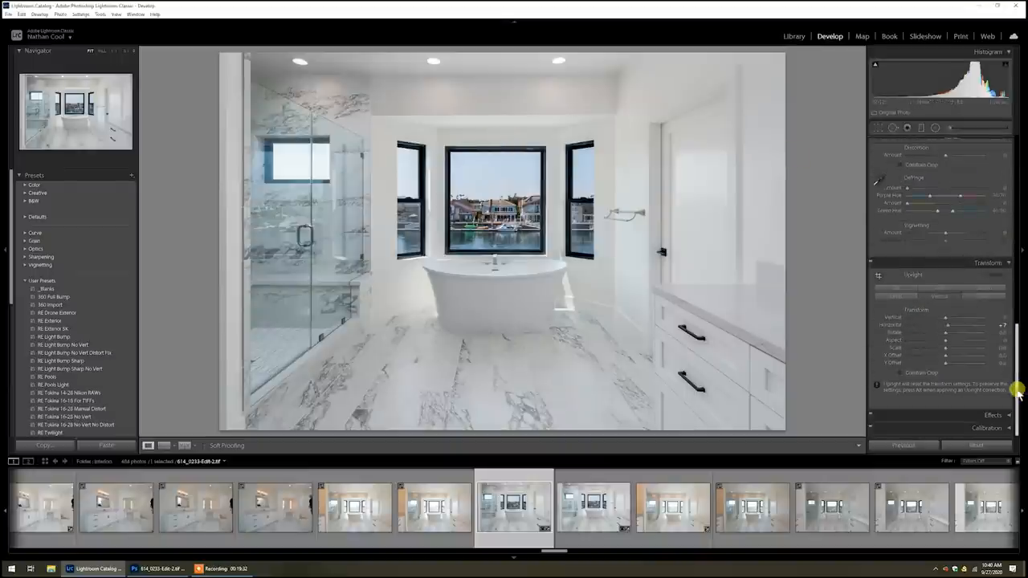